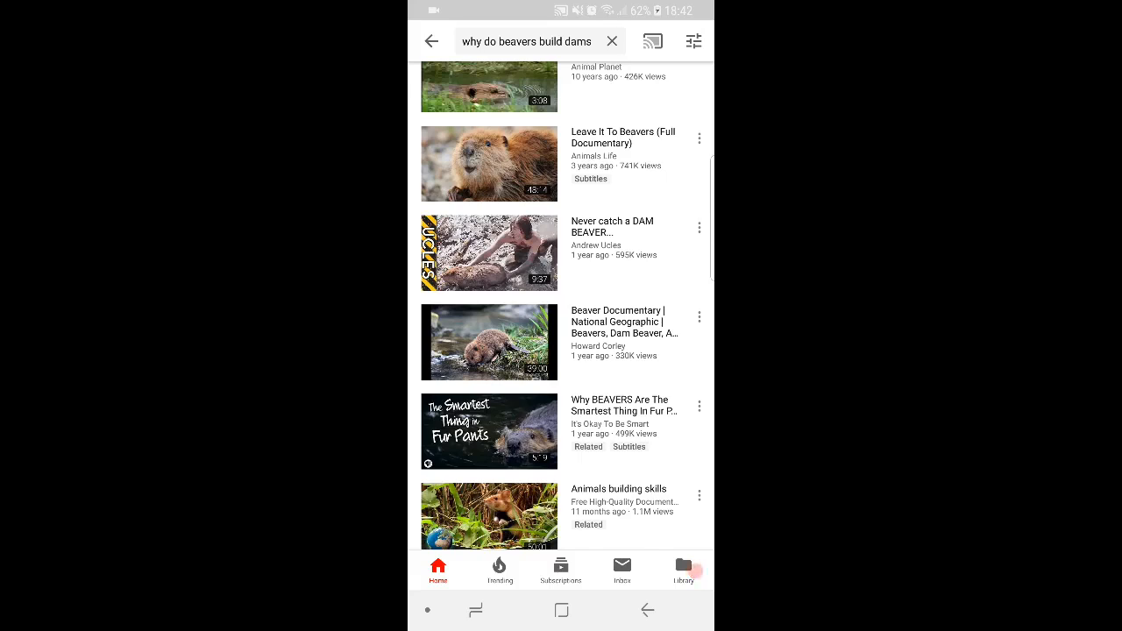
Step: Scroll back through the 'why do beavers build dams' results to the National Geographic, SciShow and PBS videos
scroll("up", 3)
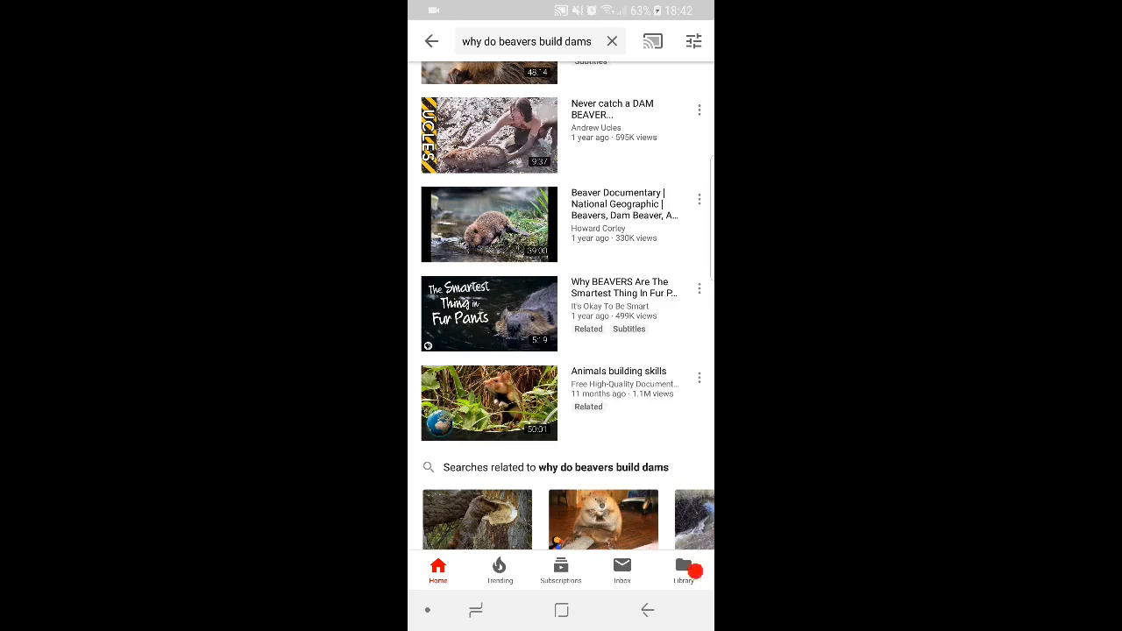
scroll("up", 3)
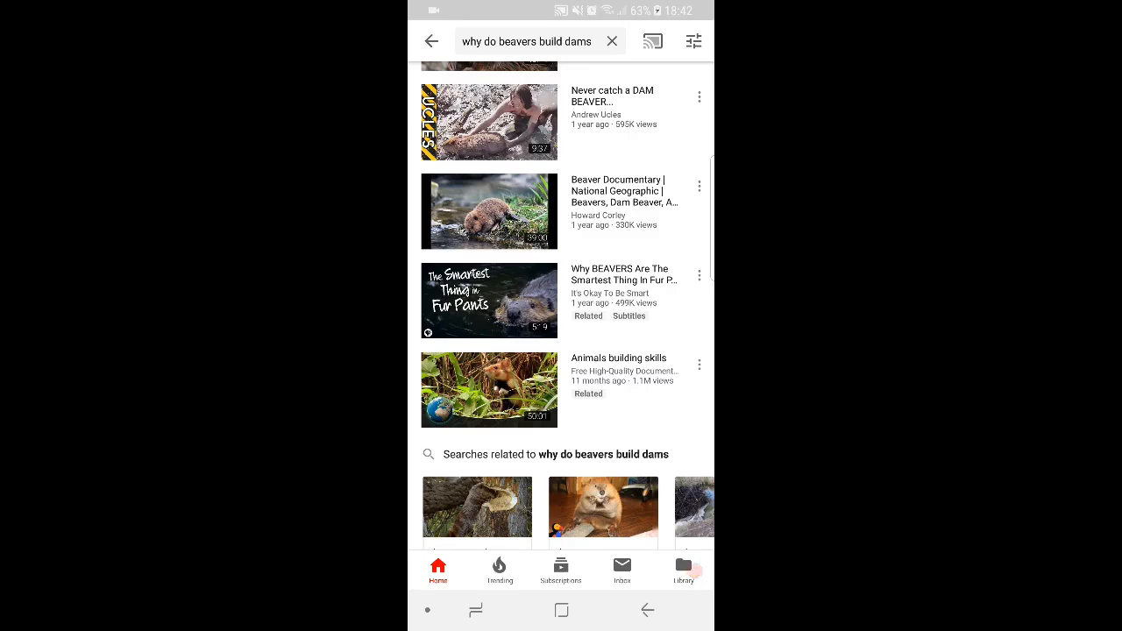
scroll("up", 3)
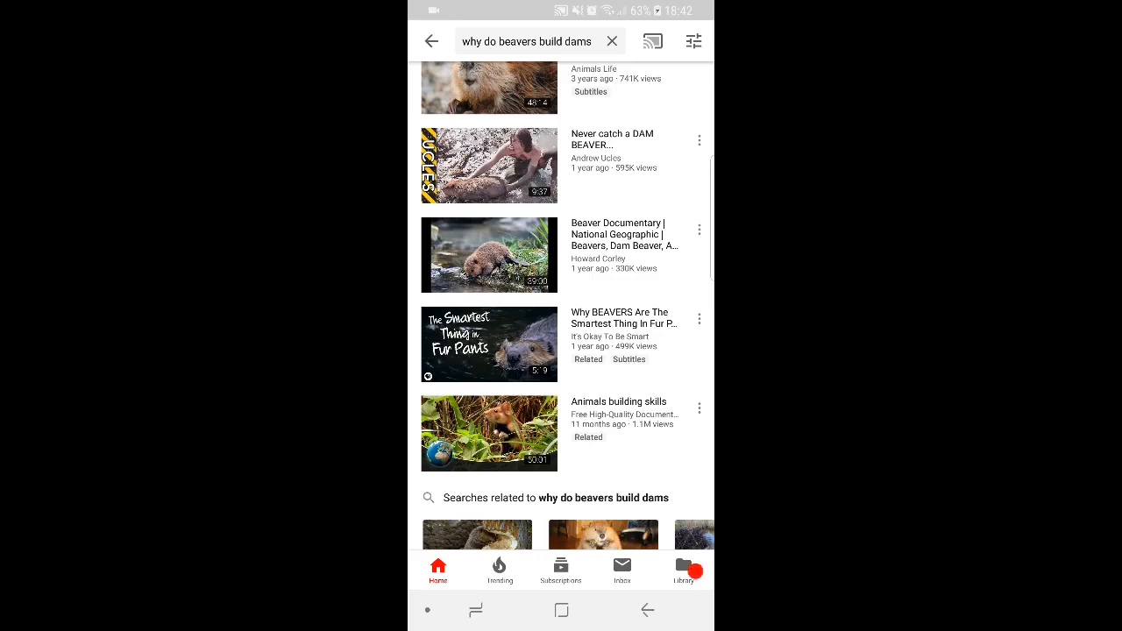
scroll("up", 3)
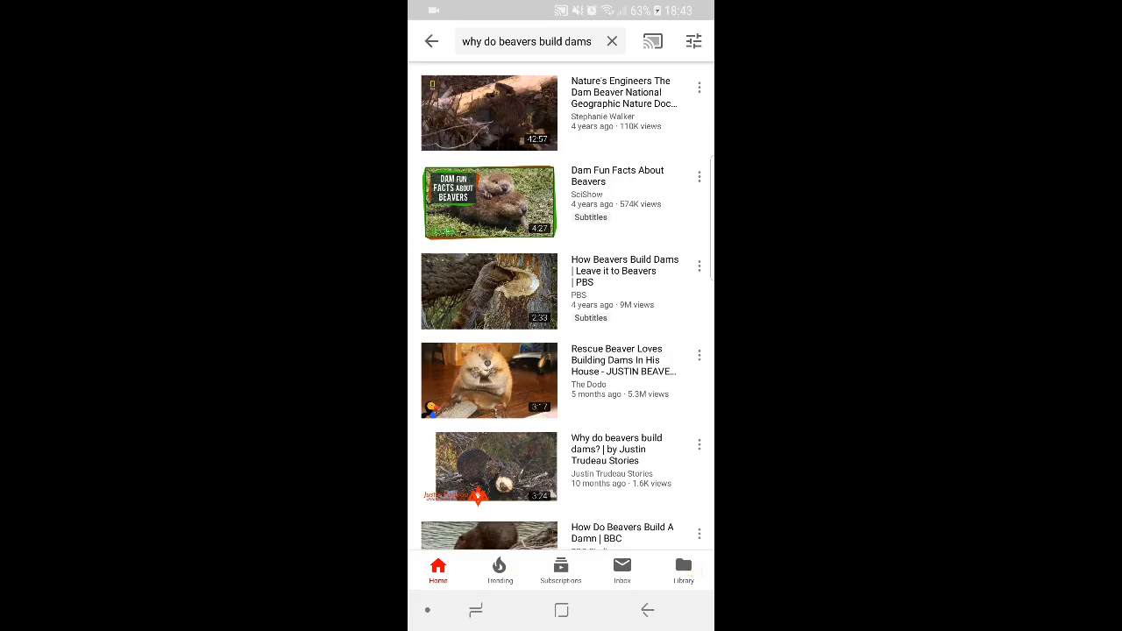
Step: Return to the lower beaver results, from 'Never catch a DAM BEAVER' to 'Animals building skills'
left_click(683, 566)
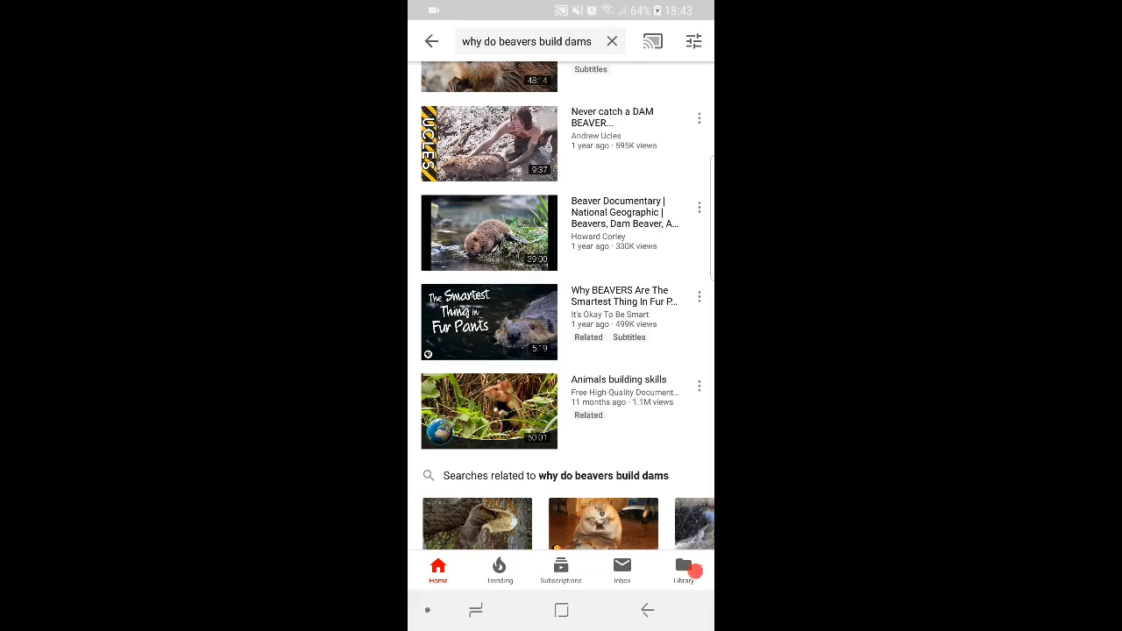
scroll("up", 3)
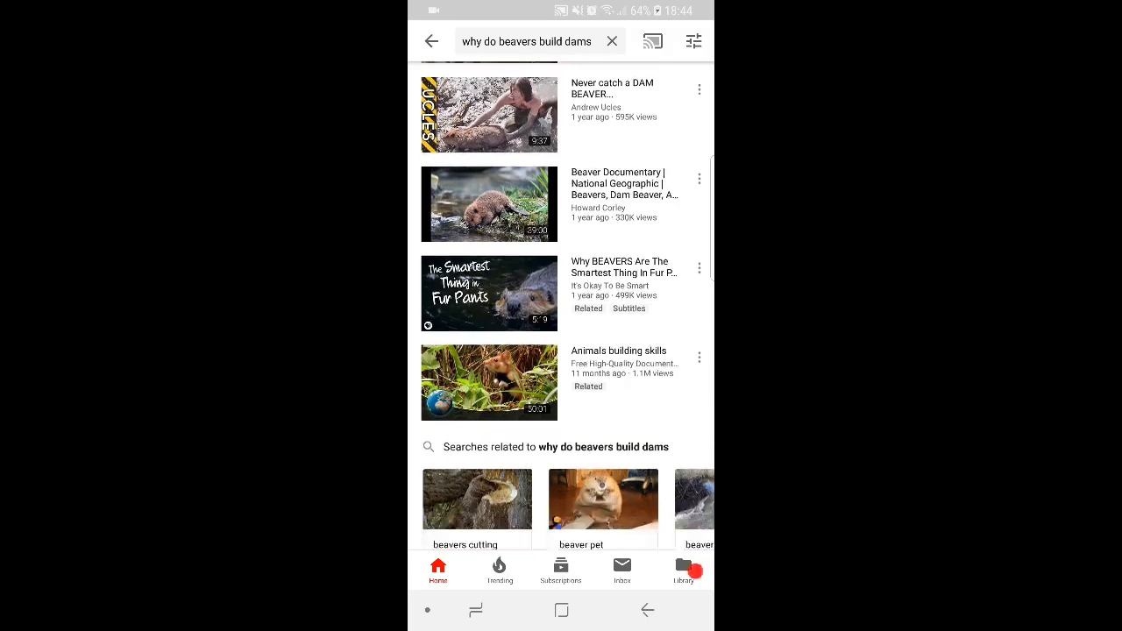
scroll("up", 3)
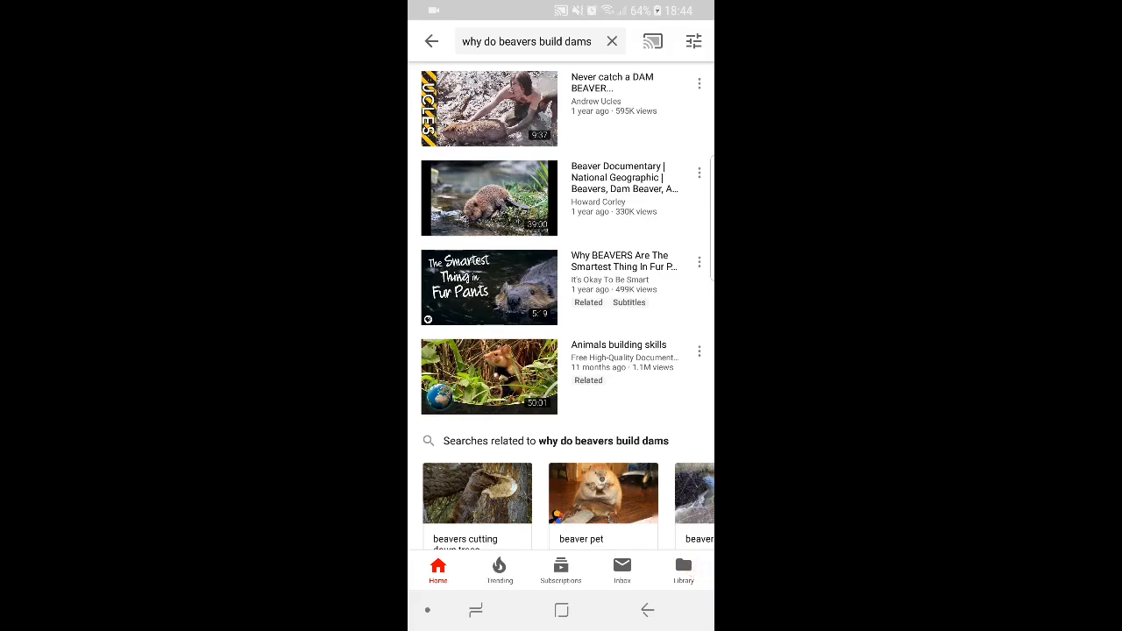
scroll("up", 3)
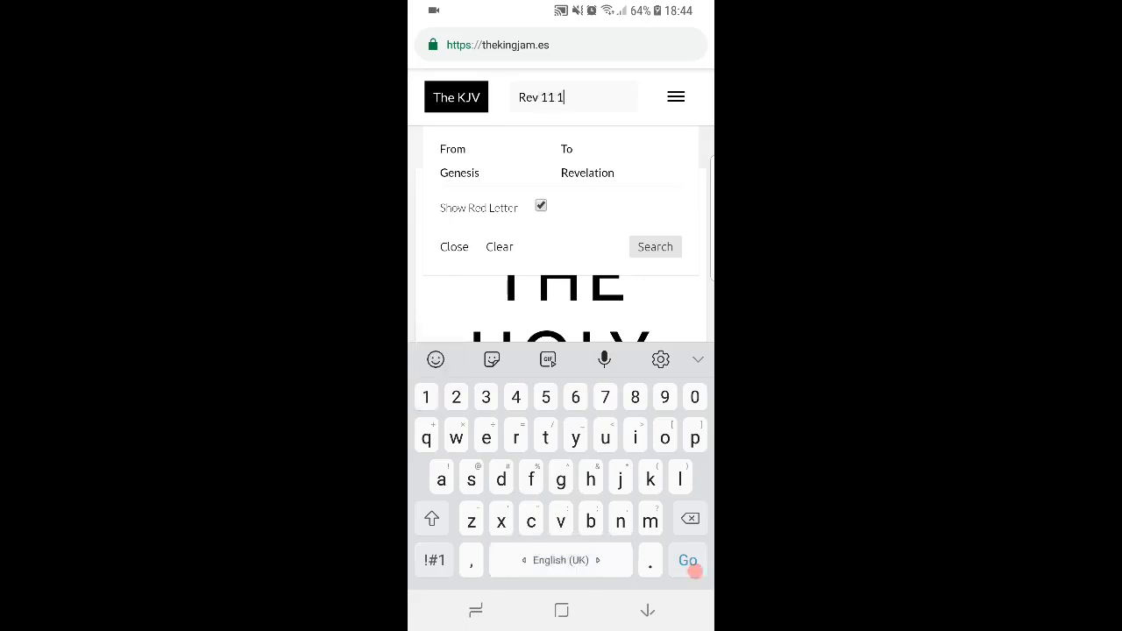
Step: Look up Revelation 11:18 on The KJV and scroll to verse 18
left_click(688, 560)
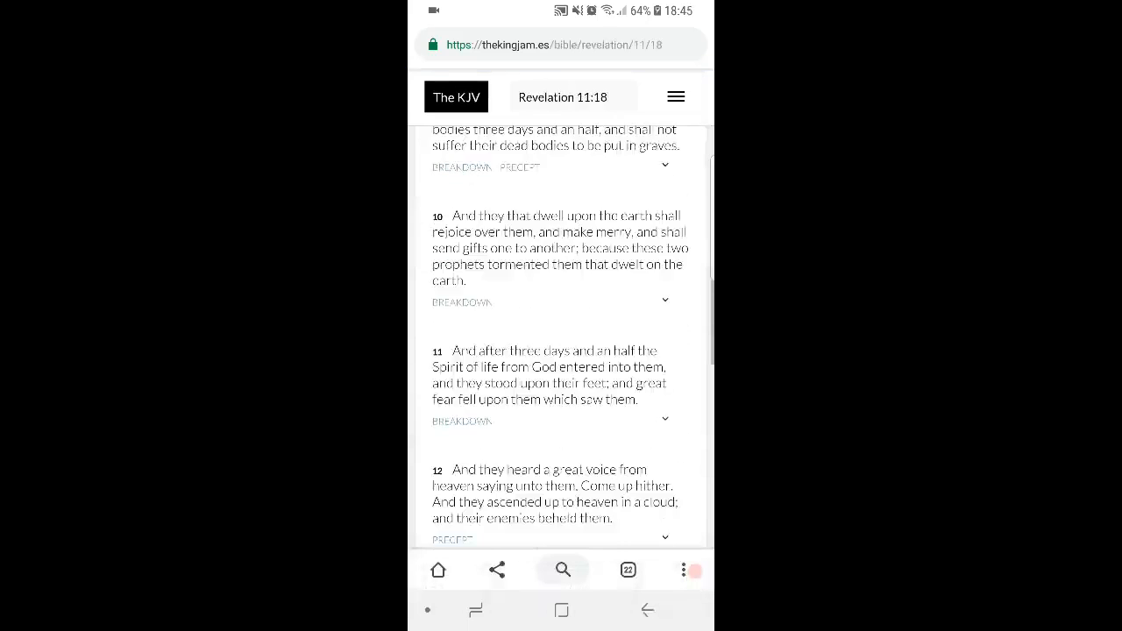
scroll("down", 3)
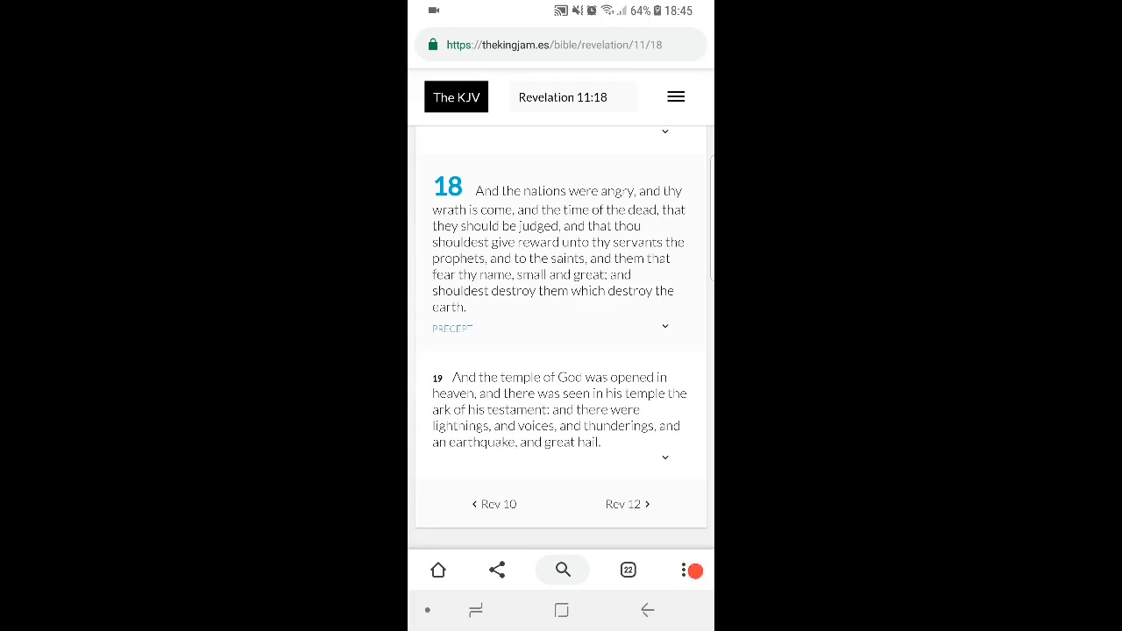
scroll("up", 3)
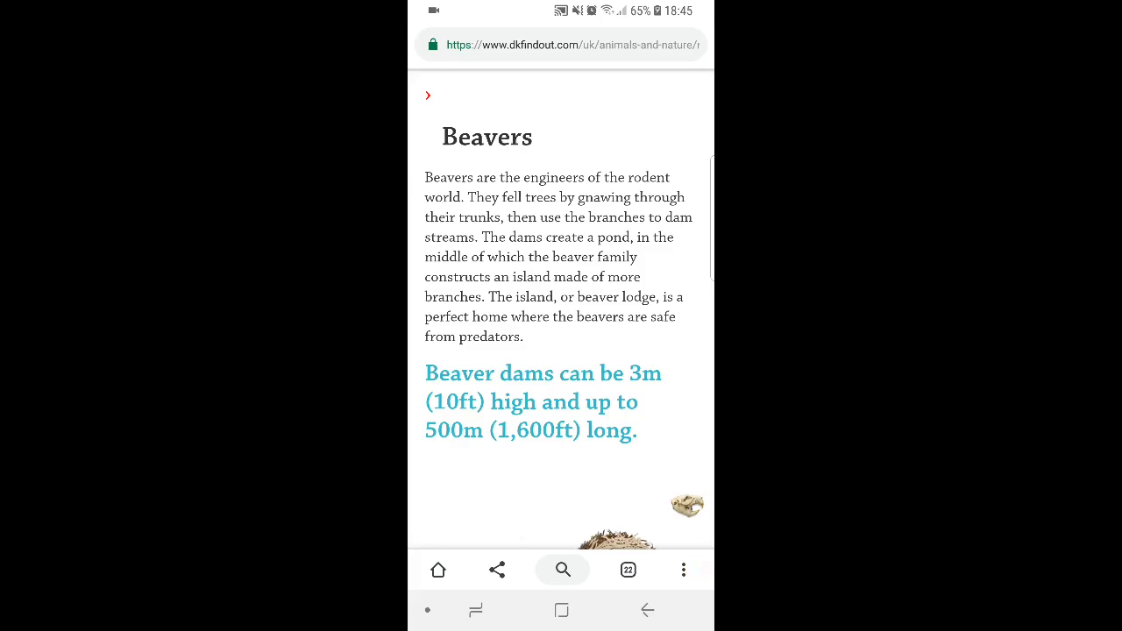
Step: Scroll the Beavers page to the dam and lodge illustration with its Dam and Pond sections
left_click(683, 570)
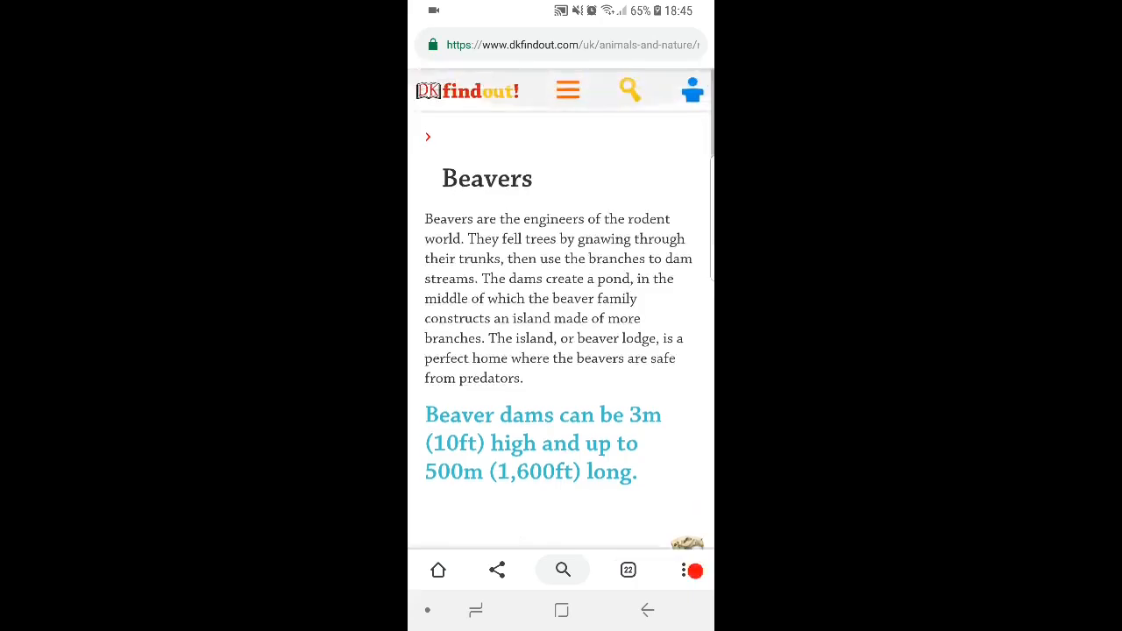
scroll("down", 3)
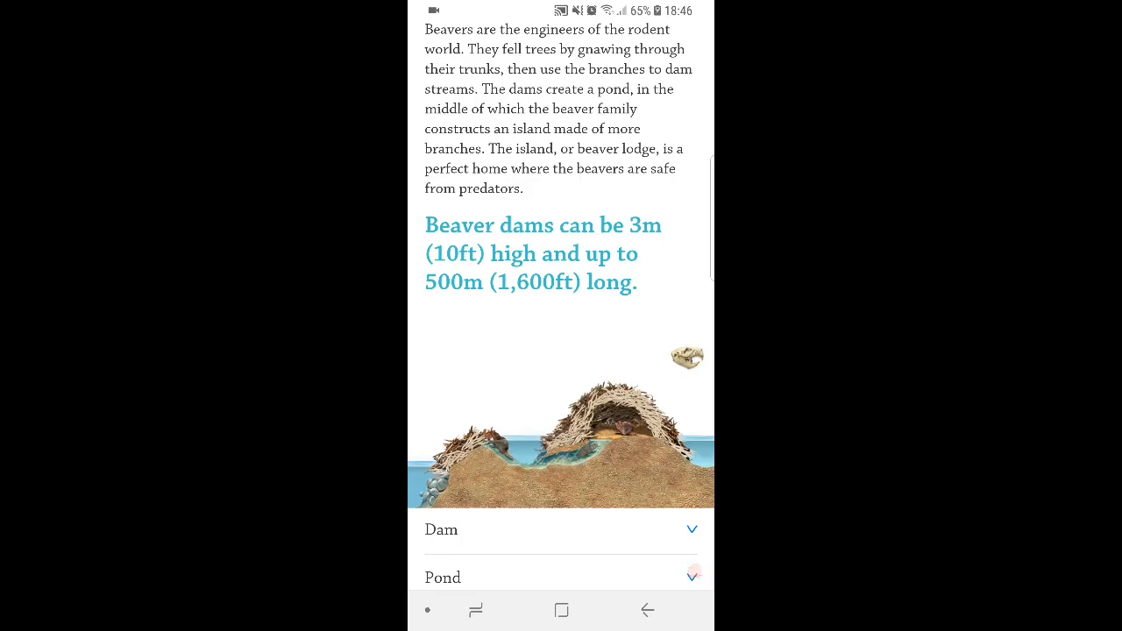
Step: Expand the Dam section explaining dams are branches bound with mud and plants
left_click(692, 577)
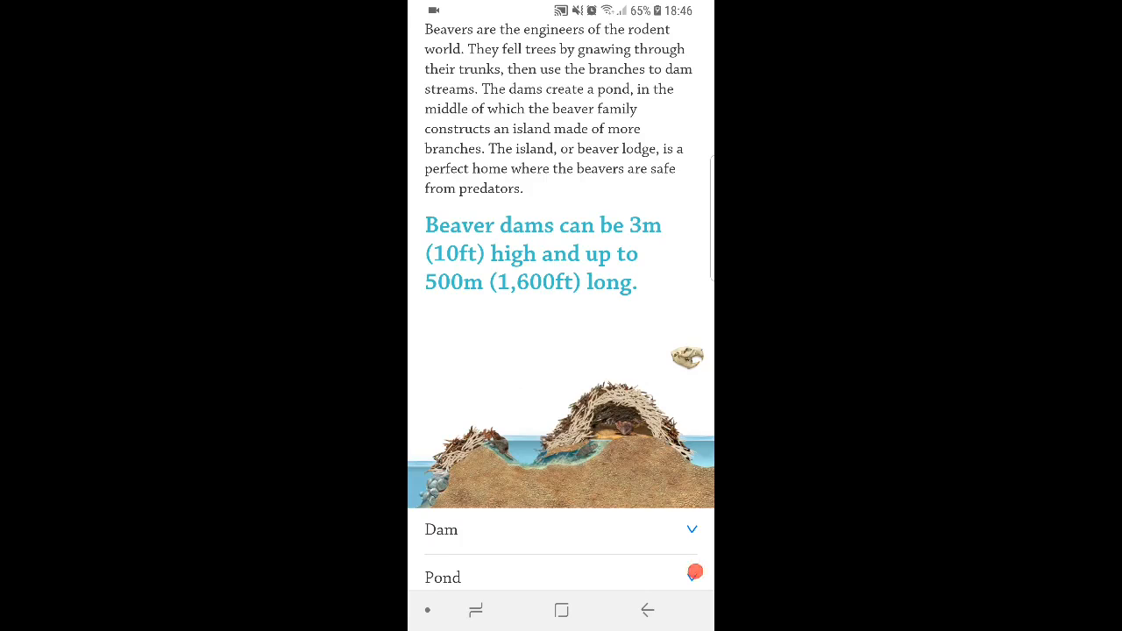
scroll("up", 3)
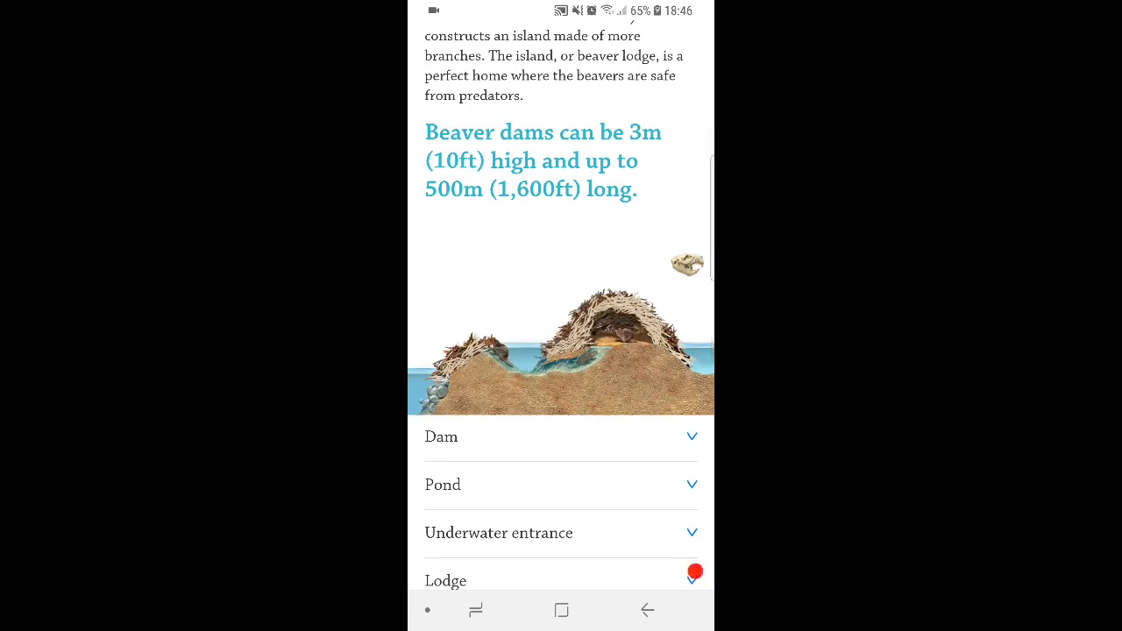
left_click(561, 437)
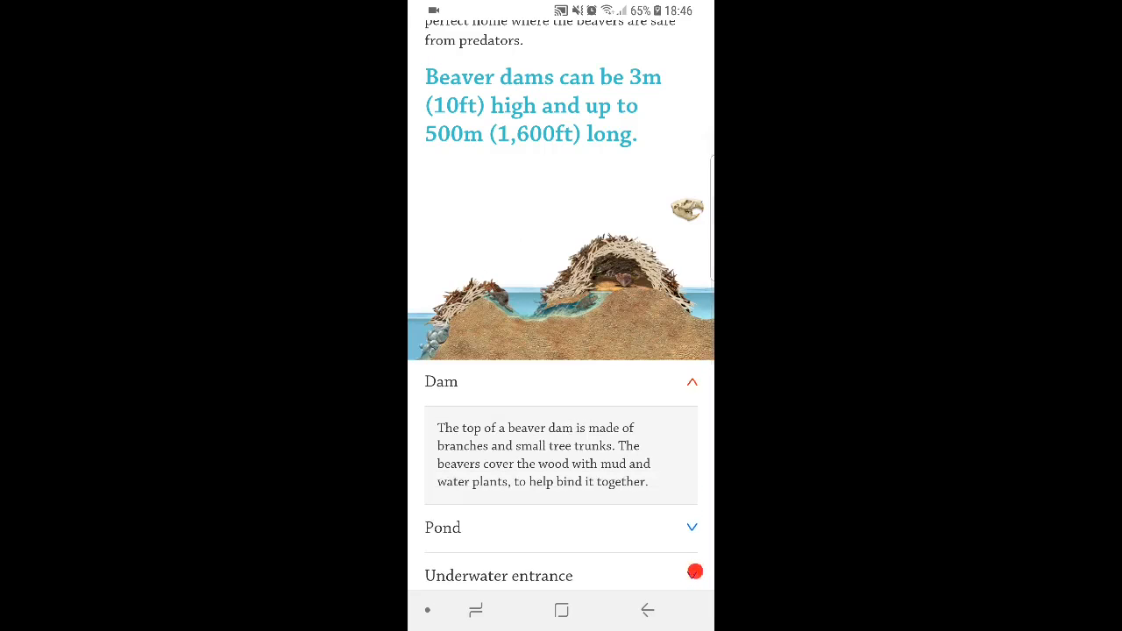
scroll("up", 3)
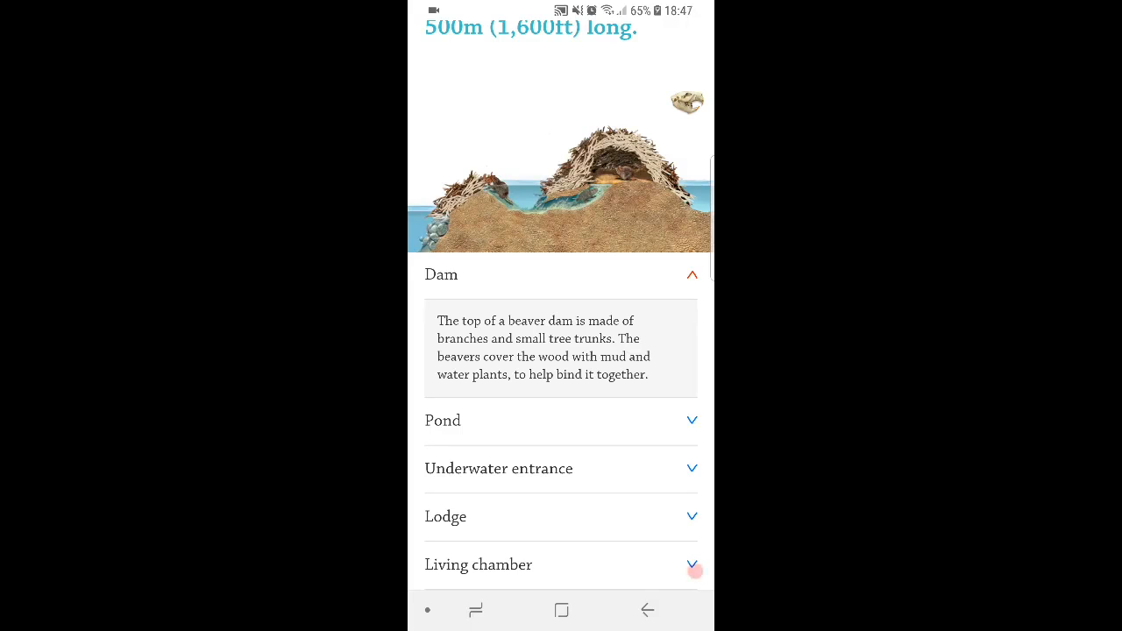
scroll("down", 3)
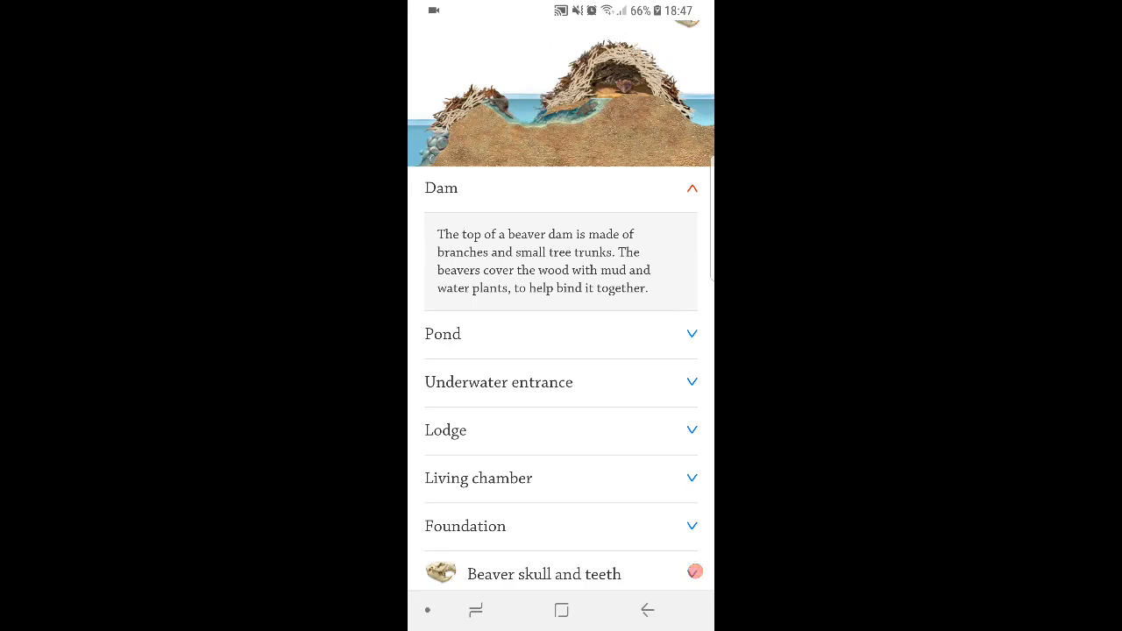
Step: Expand Underwater entrance, then the Lodge section describing the lodge as a protective island
left_click(560, 334)
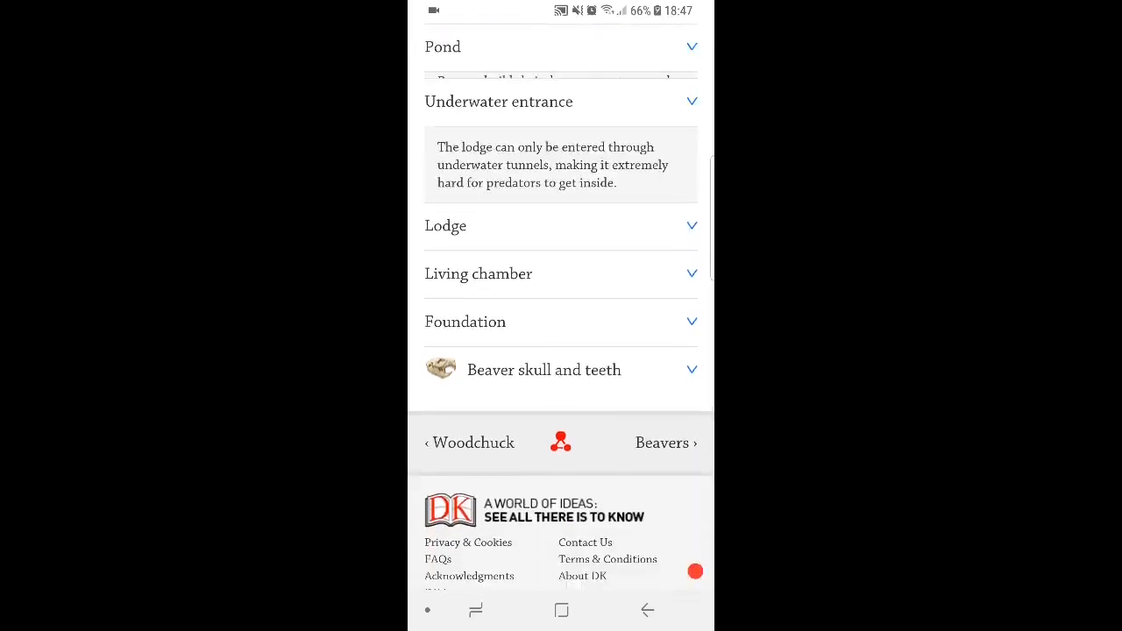
left_click(692, 99)
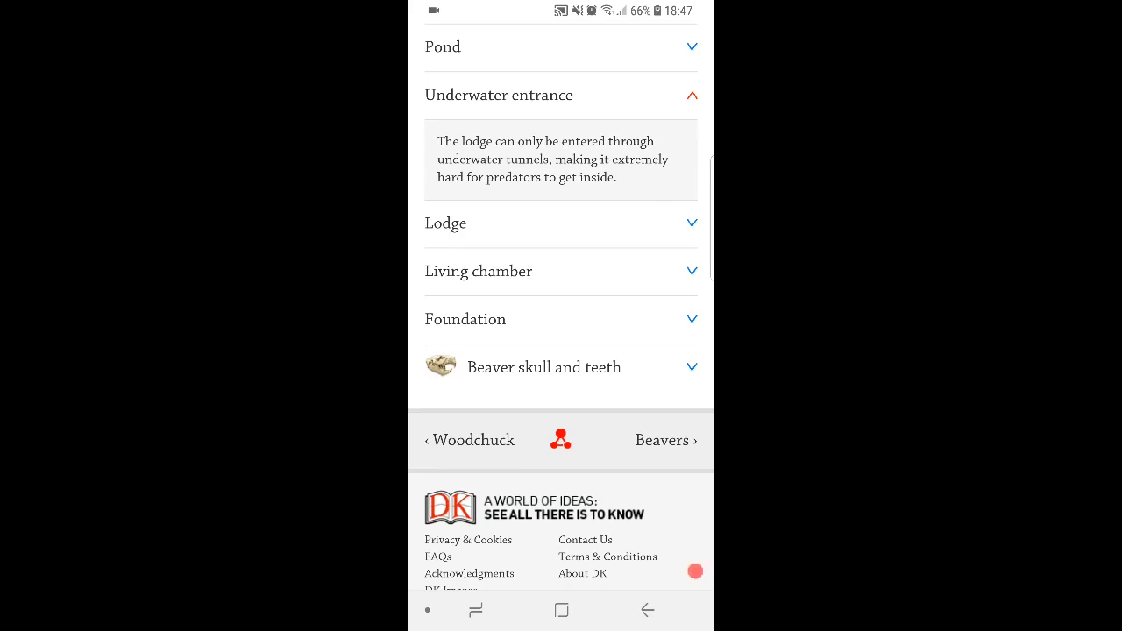
scroll("up", 3)
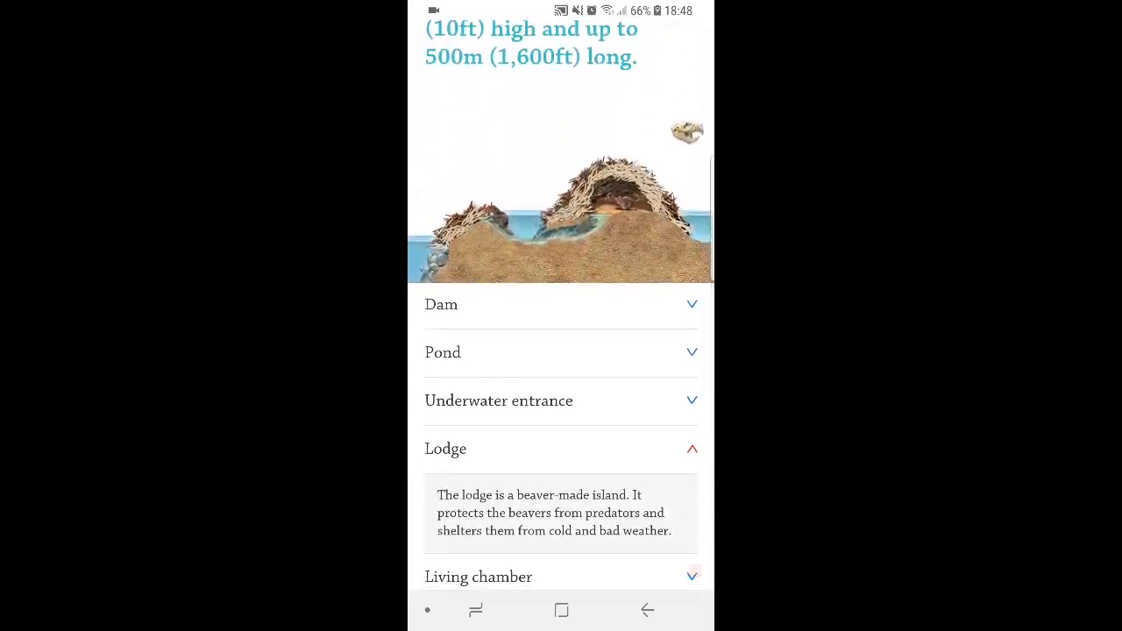
Step: Scroll past Living chamber to the Foundation section on mud-and-stone riverbed foundations
scroll("down", 3)
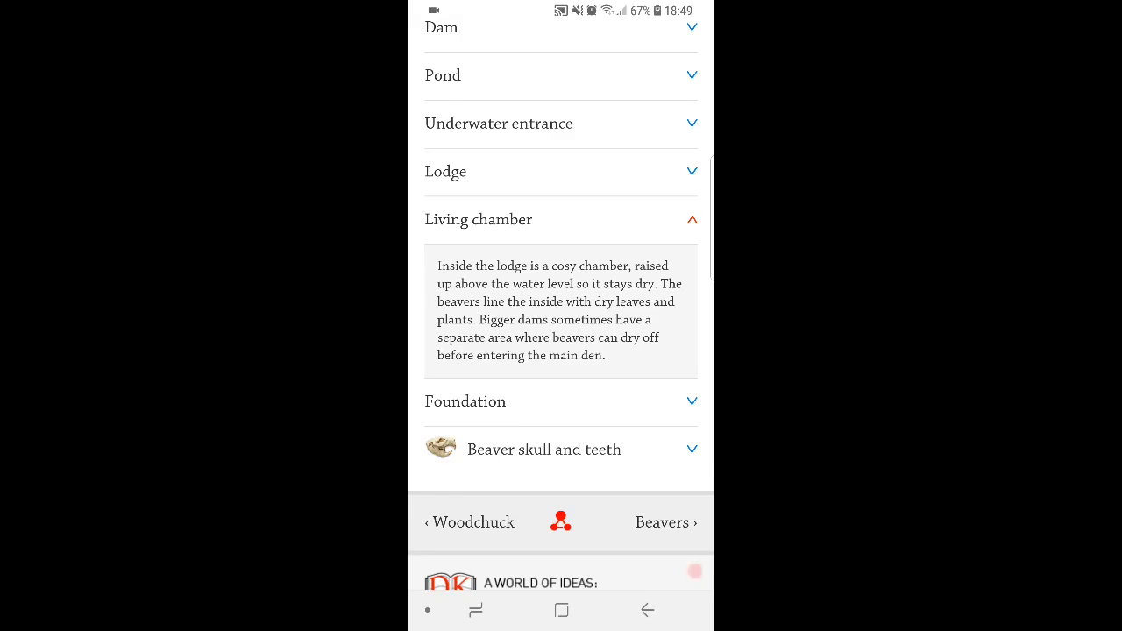
scroll("down", 3)
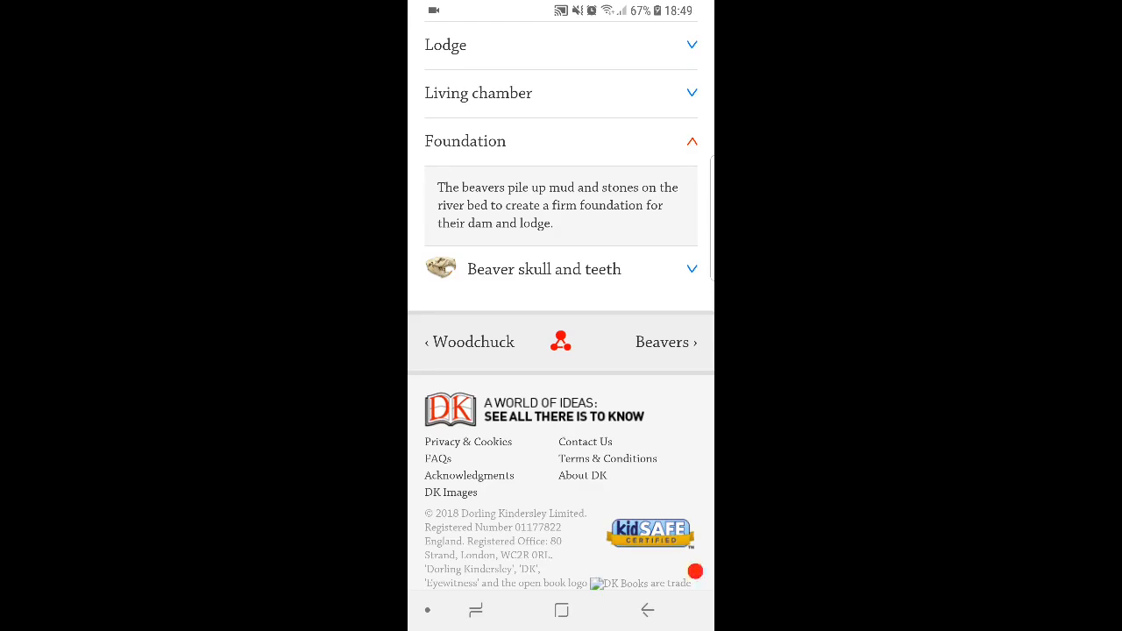
Step: Expand Beaver skull and teeth about sharp teeth and powerful jaws, then switch tabs
left_click(544, 269)
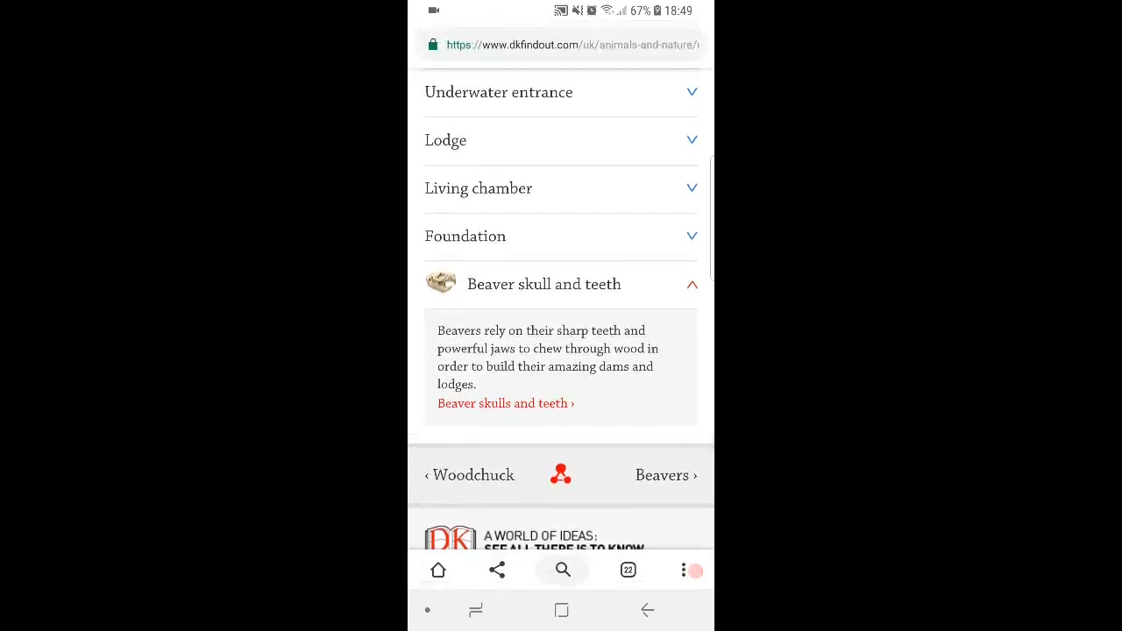
left_click(665, 475)
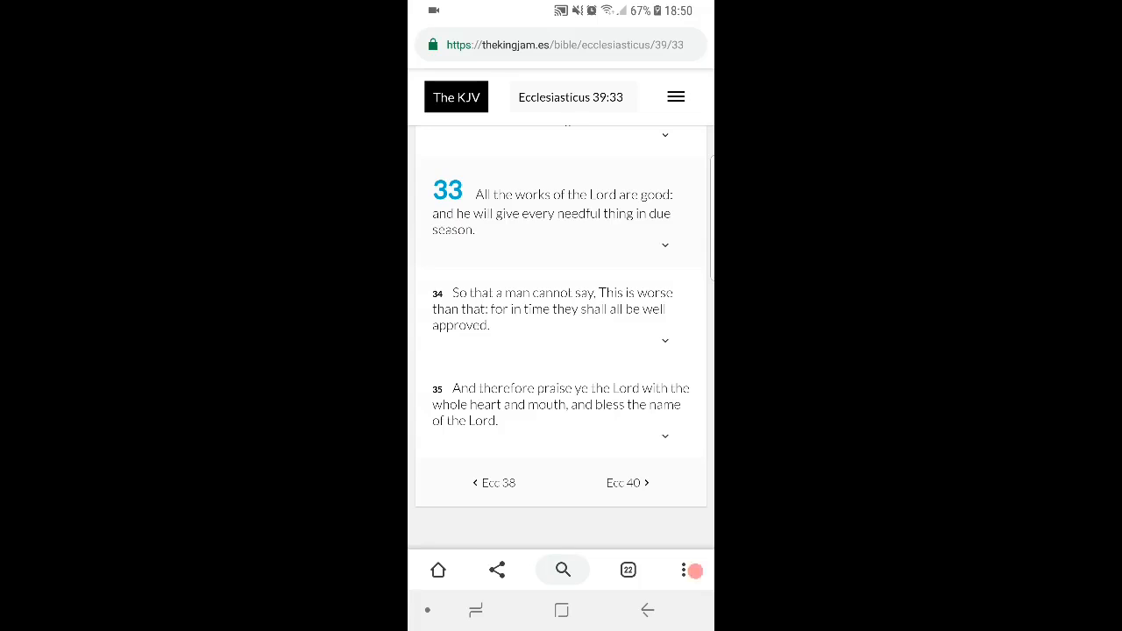
Step: Scroll Ecclesiasticus 39 to show verses 32 through 35
scroll("up", 3)
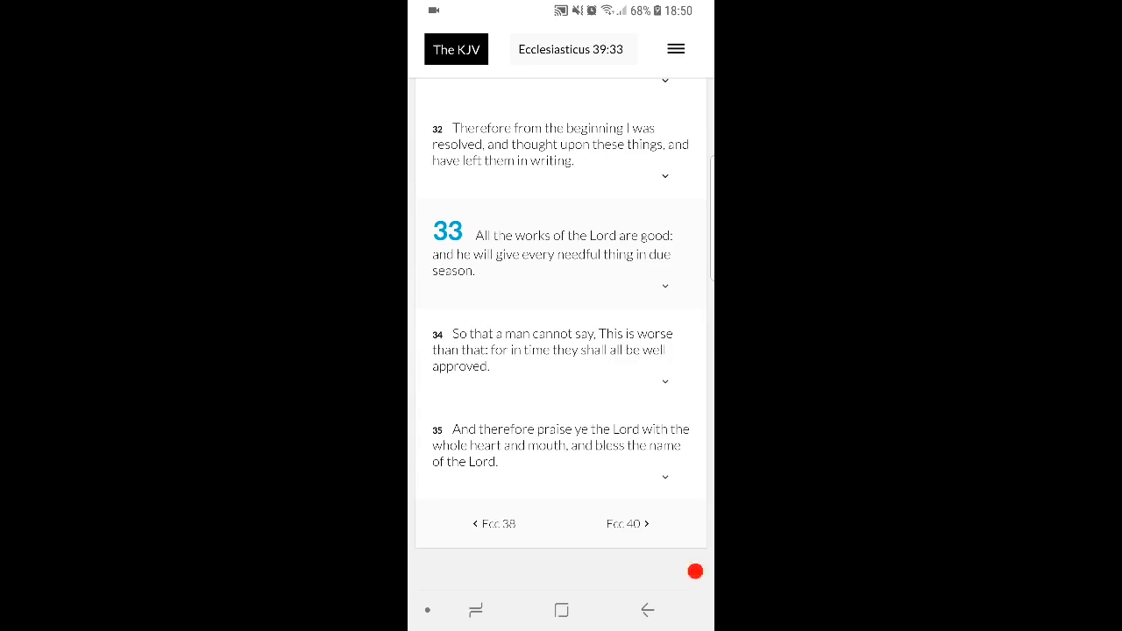
Step: Look up 'Wis' to open Wisdom 5 and read its opening verses
left_click(573, 49)
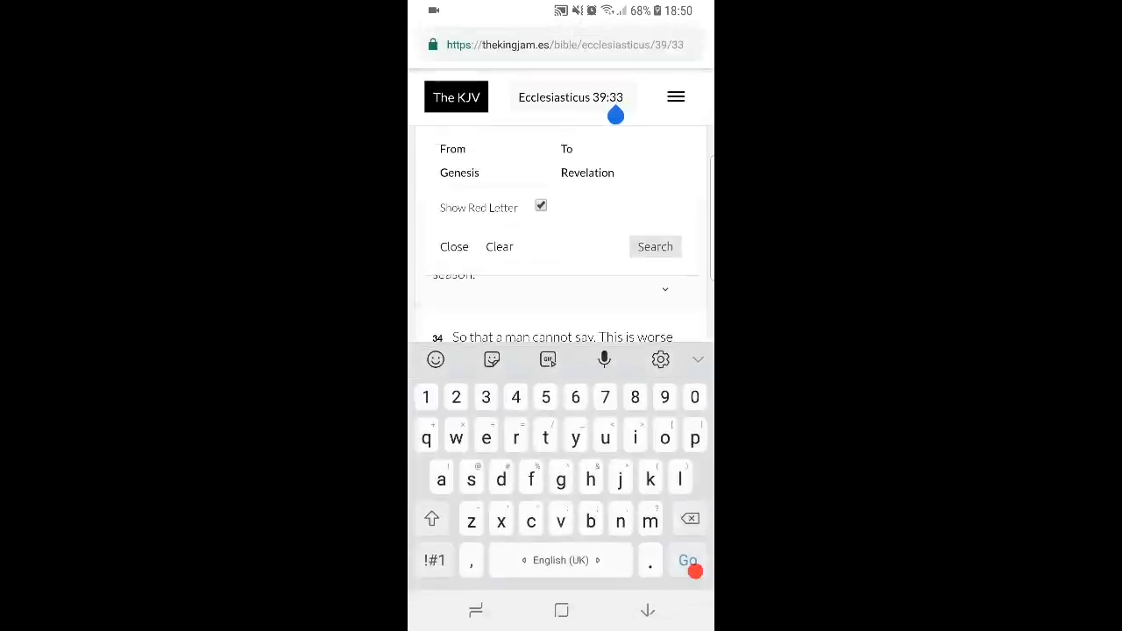
type("Wis")
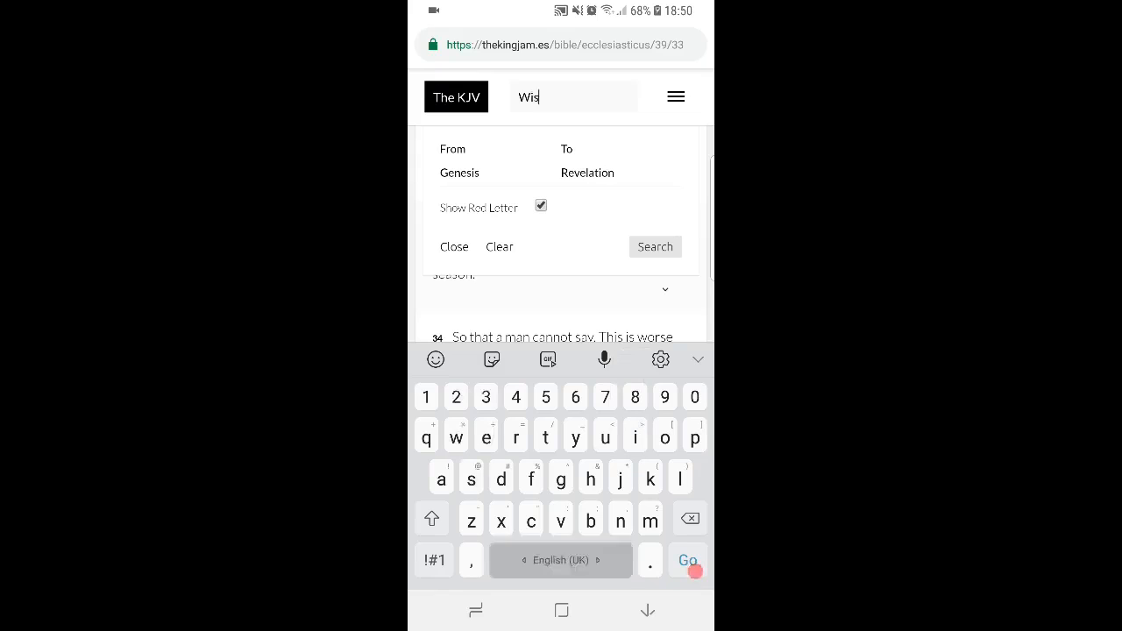
left_click(688, 561)
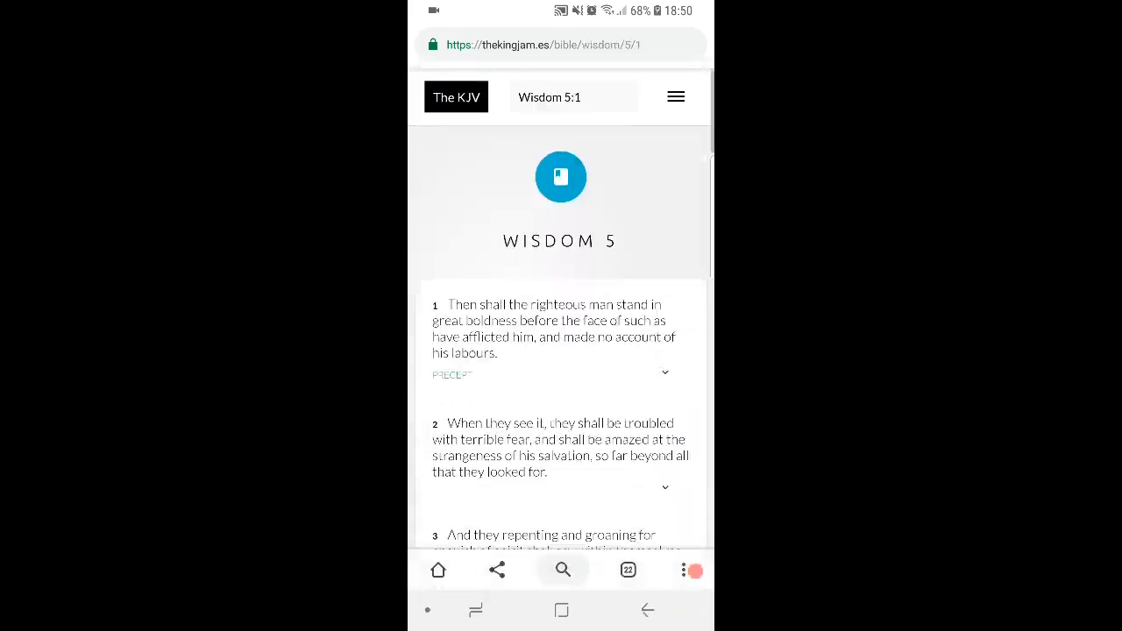
scroll("down", 3)
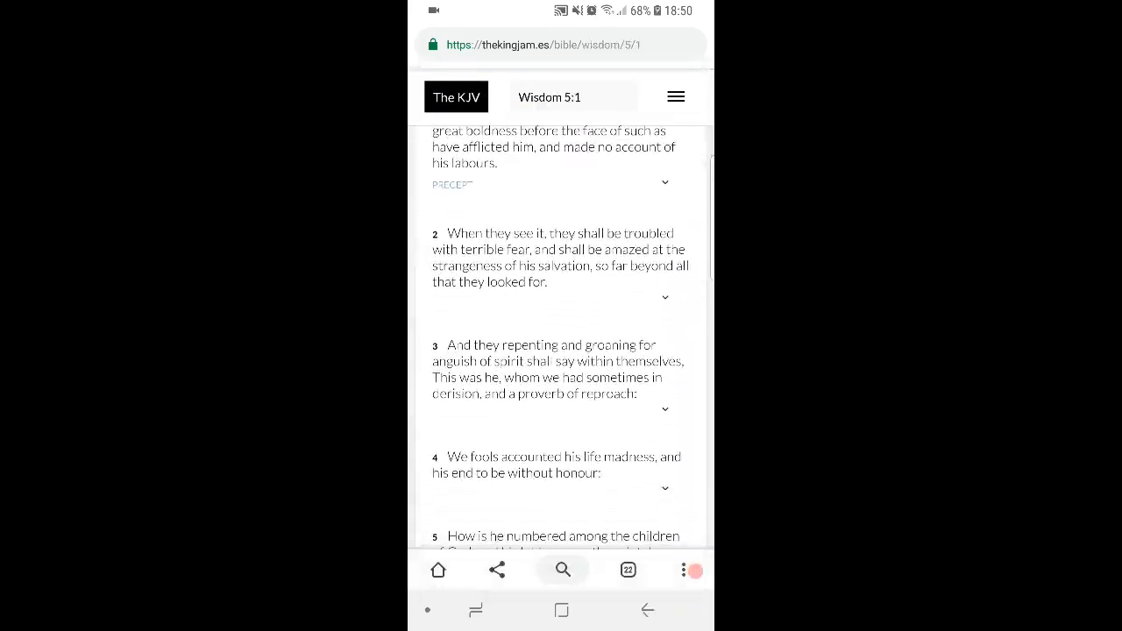
scroll("down", 3)
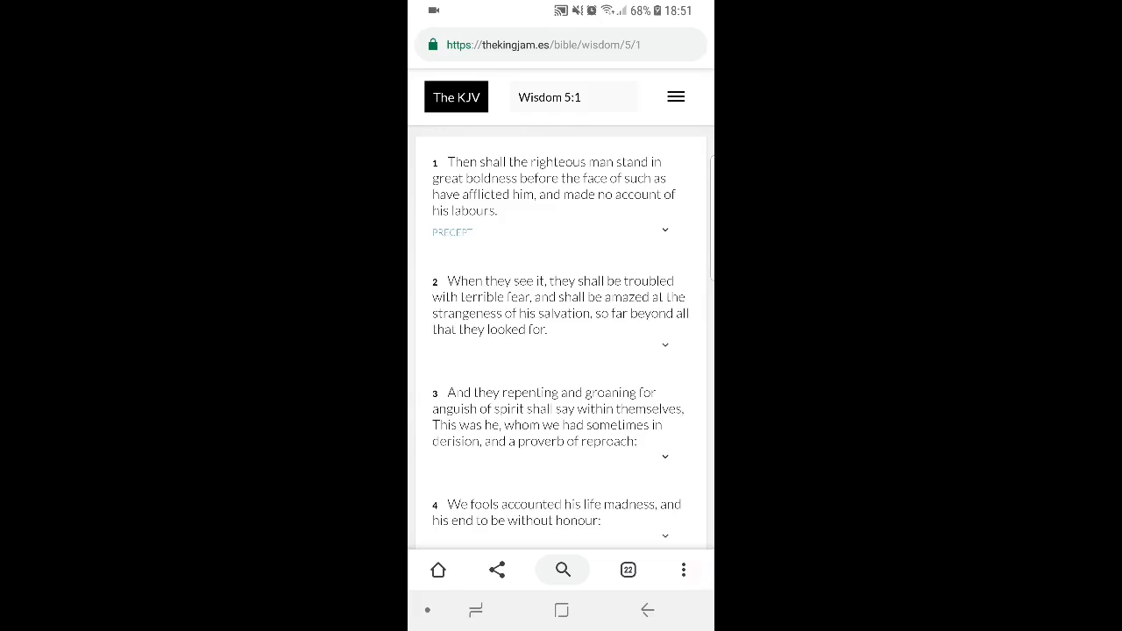
Step: Bring up Revelation 11:18 together with verse 19
left_click(695, 570)
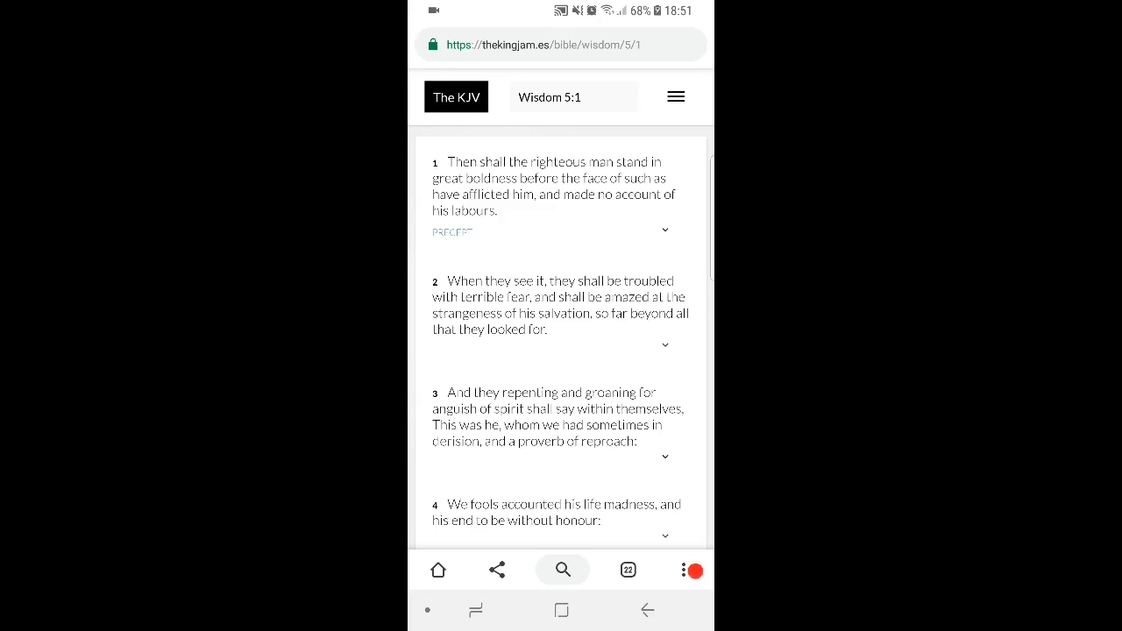
scroll("up", 3)
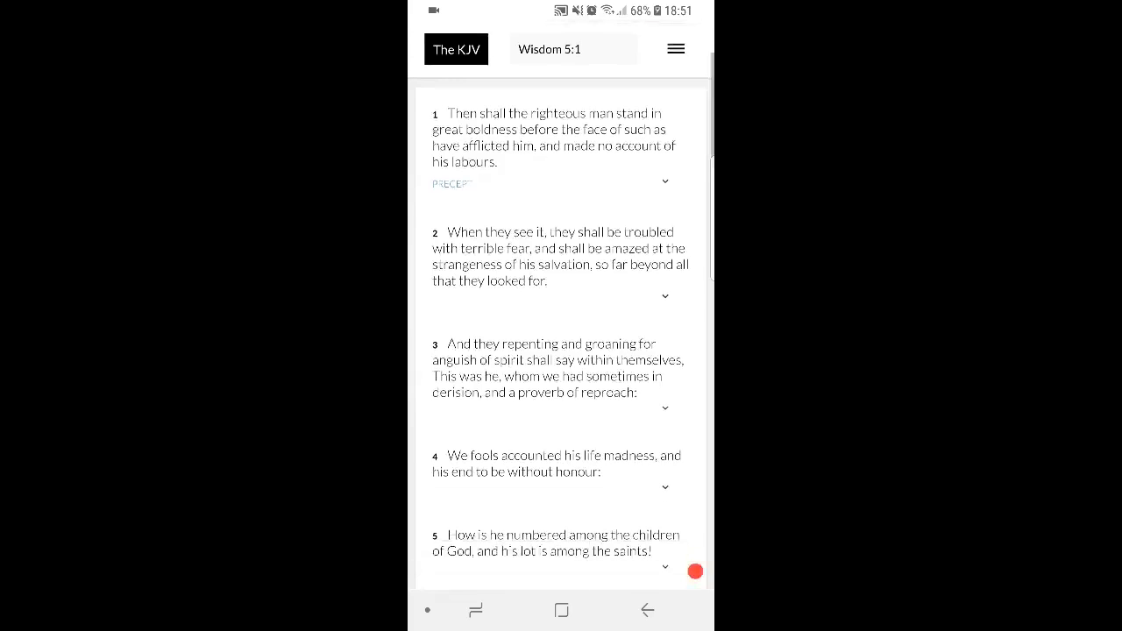
scroll("up", 3)
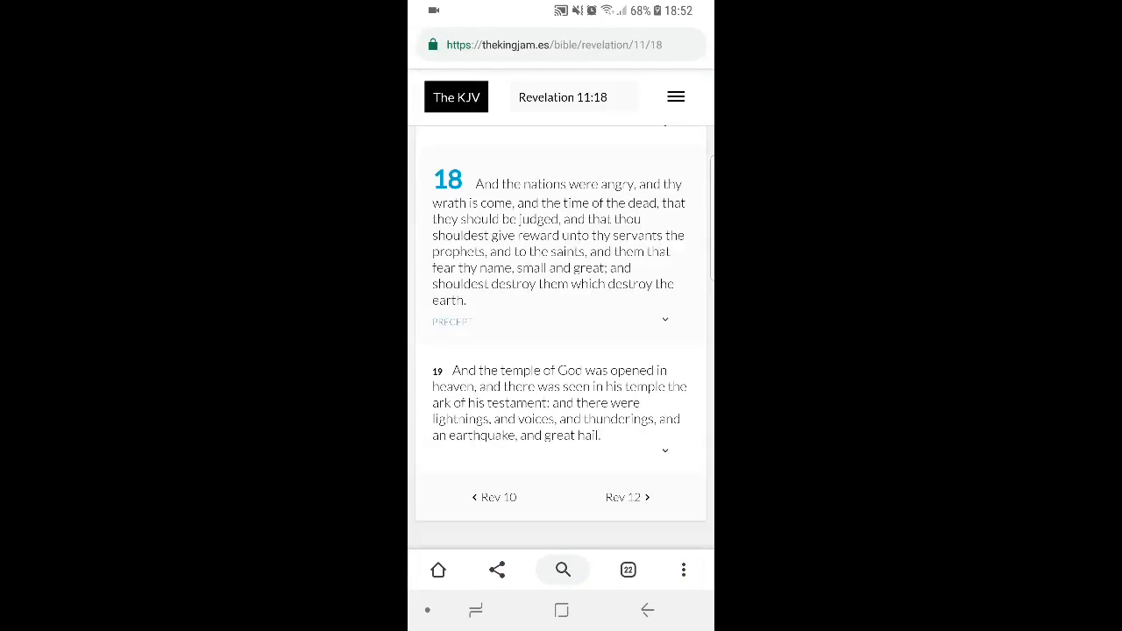
left_click(683, 569)
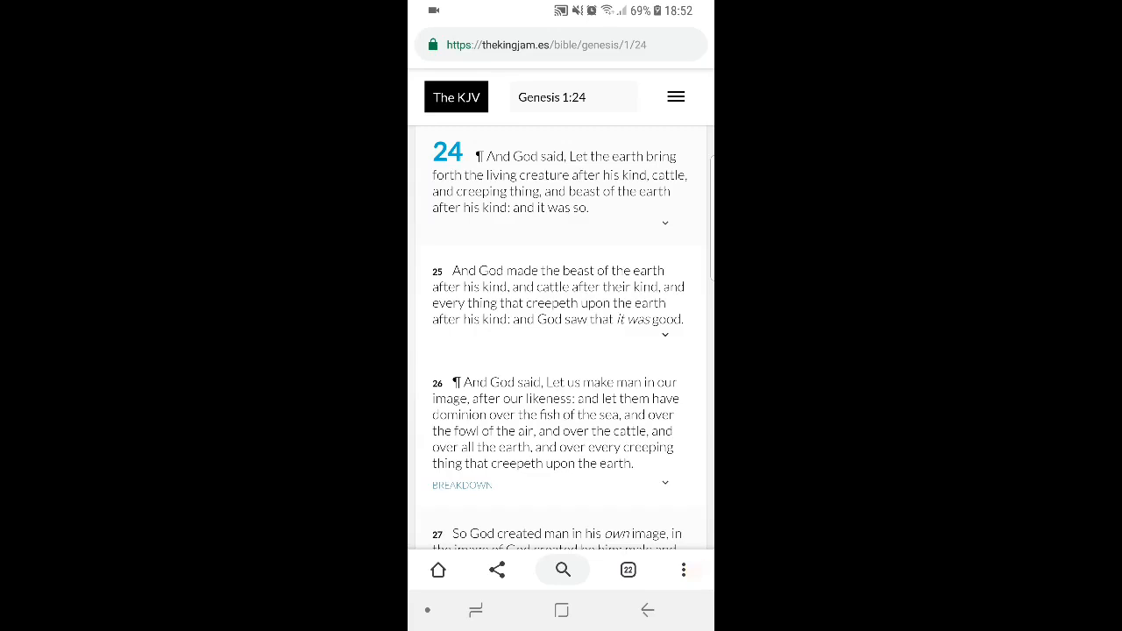
Step: Scroll back up through Genesis 1:27 to show verses 24–26 again
scroll("up", 3)
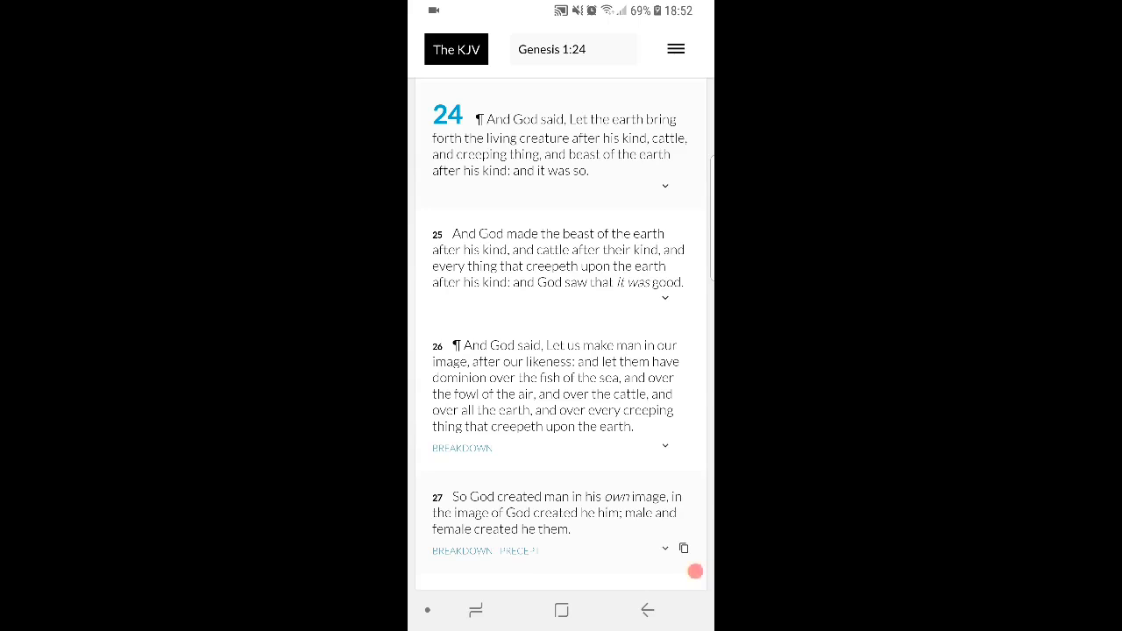
scroll("up", 3)
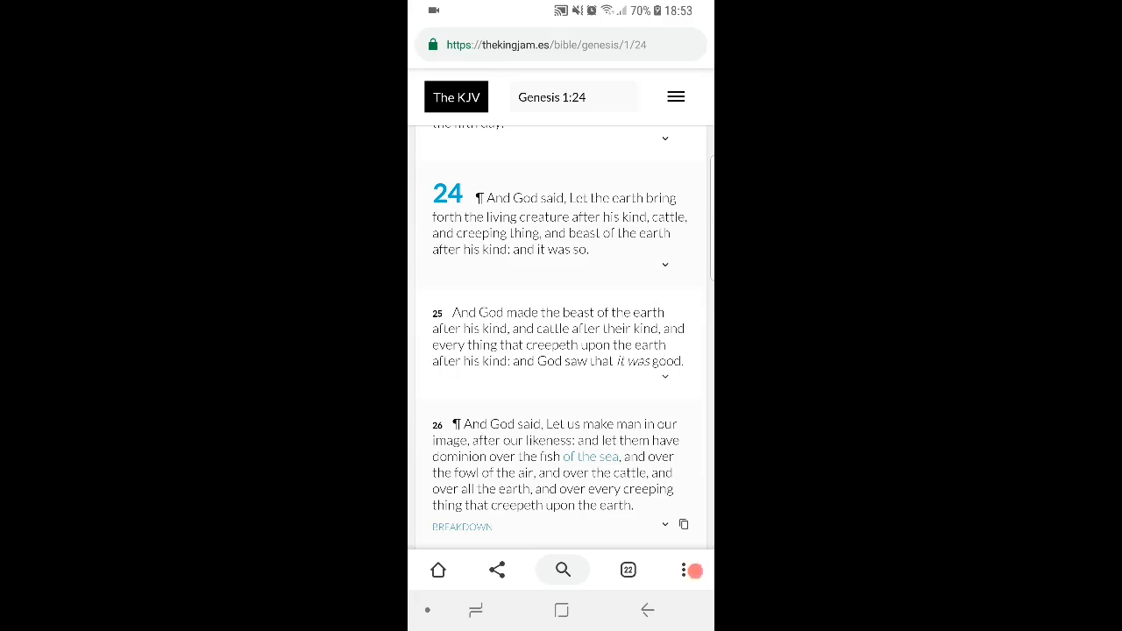
scroll("down", 3)
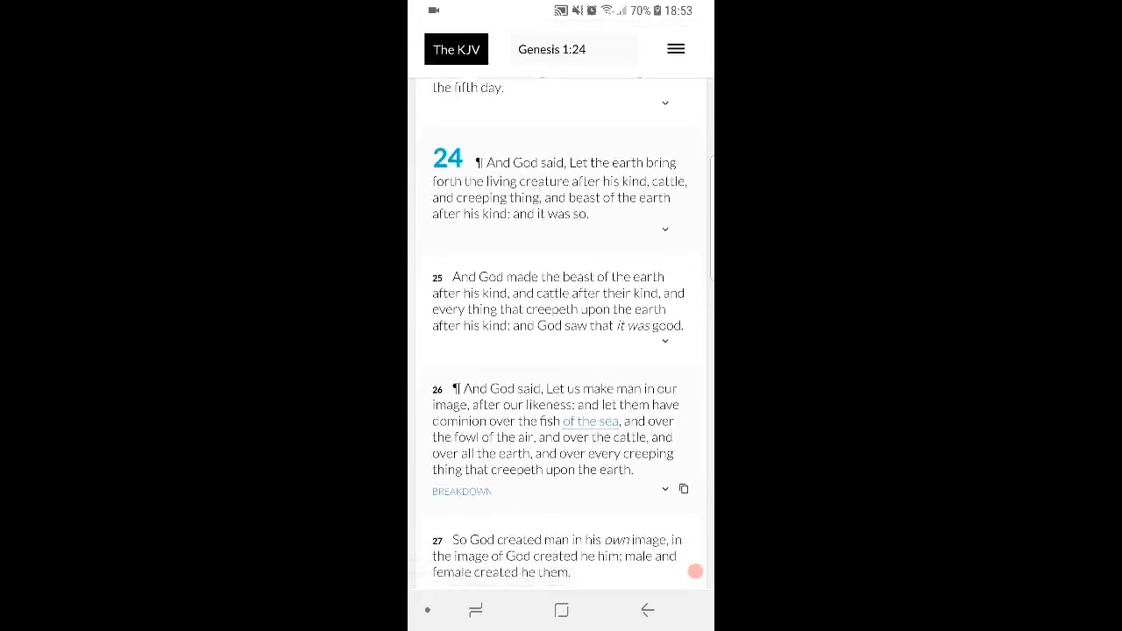
scroll("up", 3)
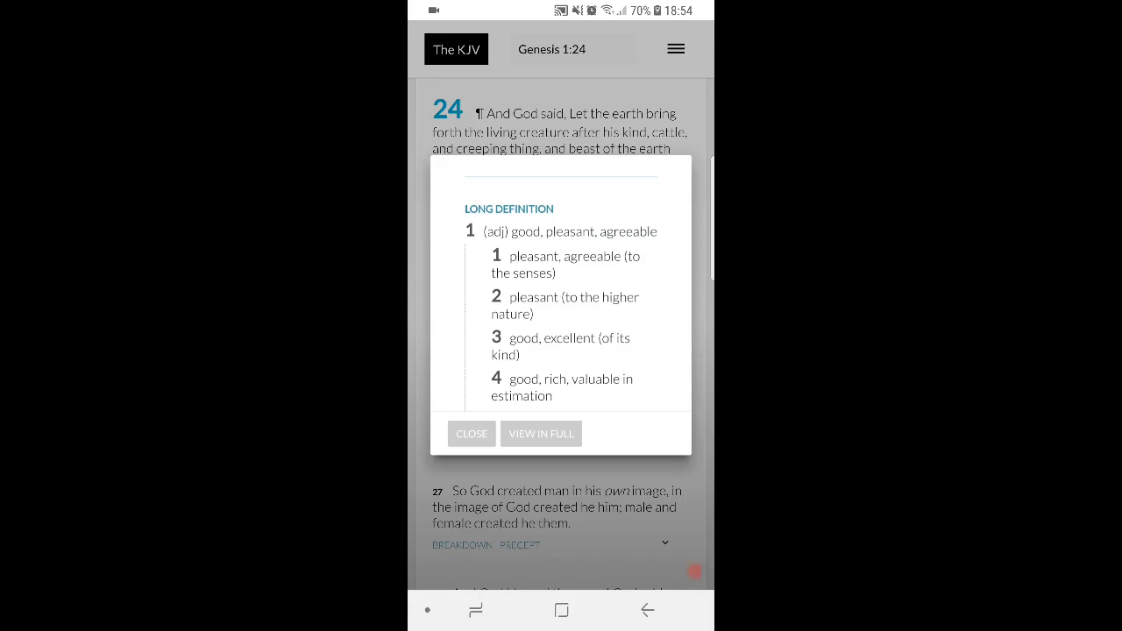
Step: Tap a word in the Genesis 1 verses to bring up its definition
left_click(471, 433)
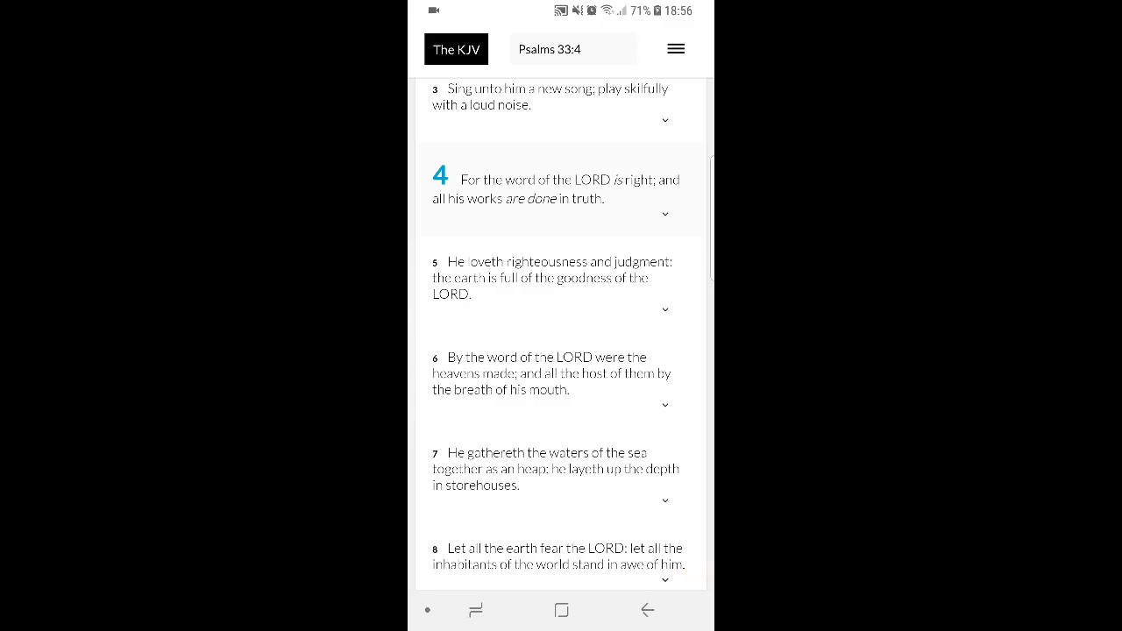
scroll("up", 3)
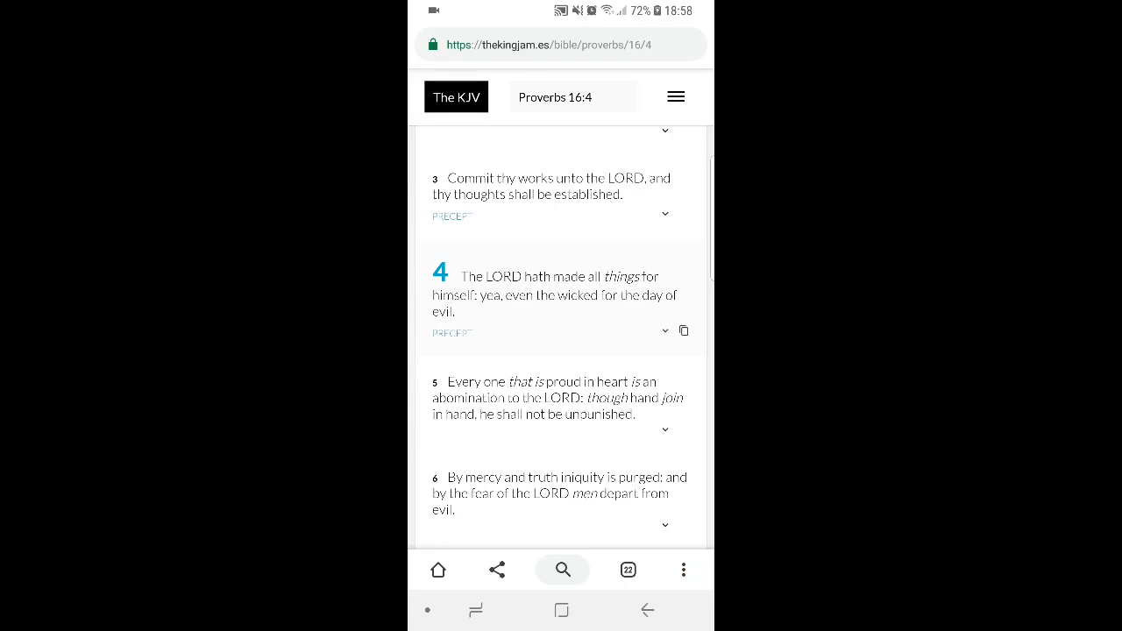
Step: Tap on the Proverbs 16:4 page, which still shows verses 3–6
left_click(684, 570)
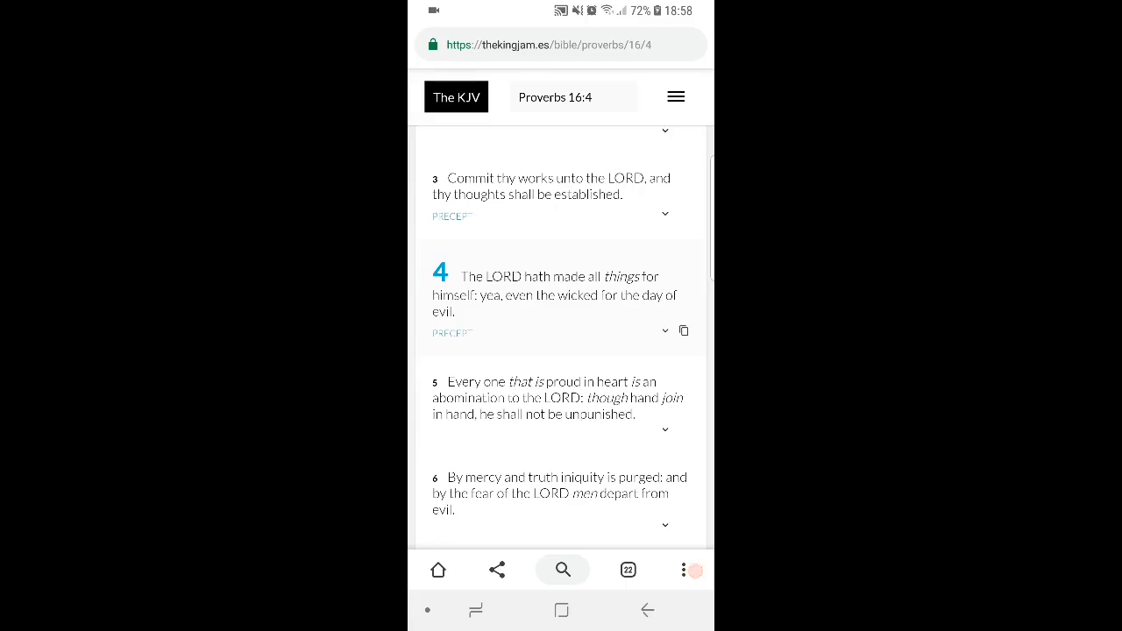
scroll("up", 3)
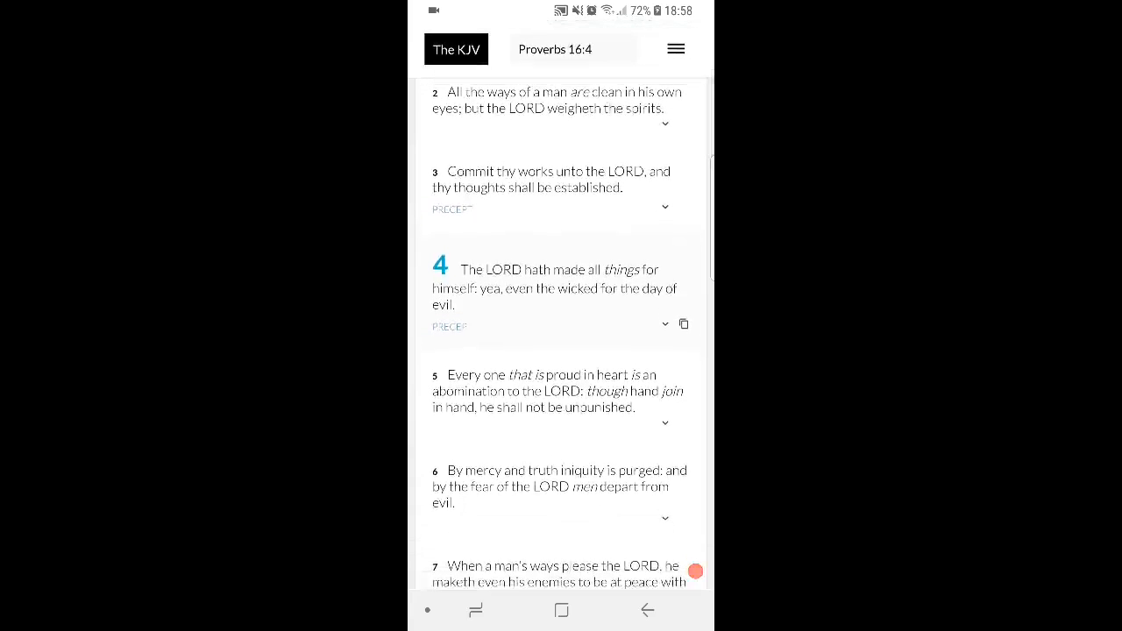
scroll("up", 3)
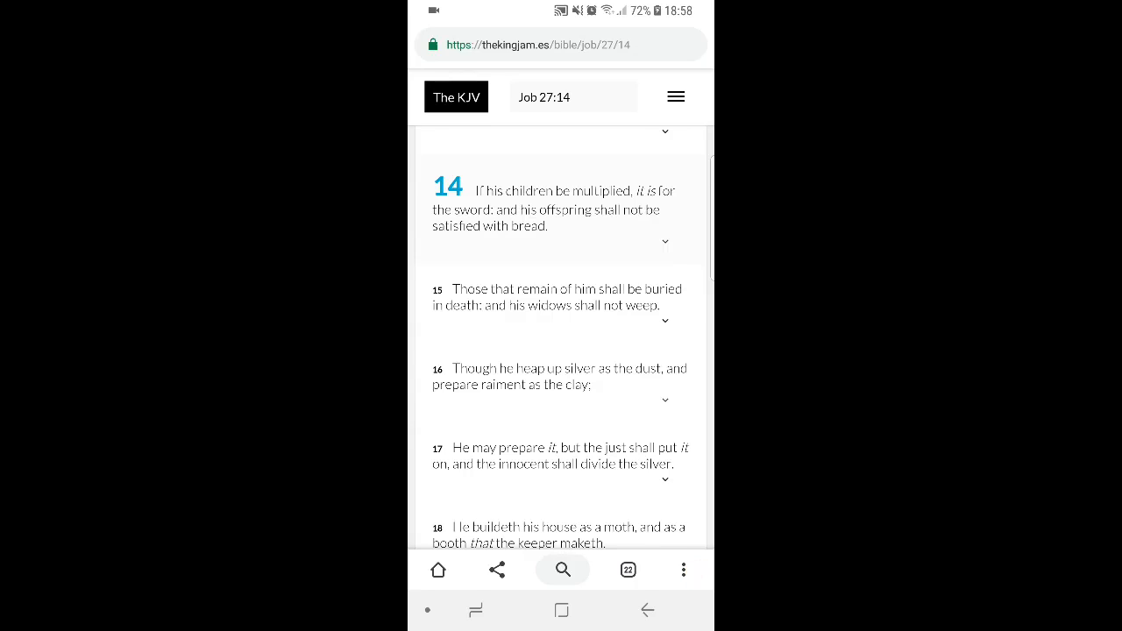
Step: Open the Job 27:14 verse page showing verses 13–17
left_click(694, 570)
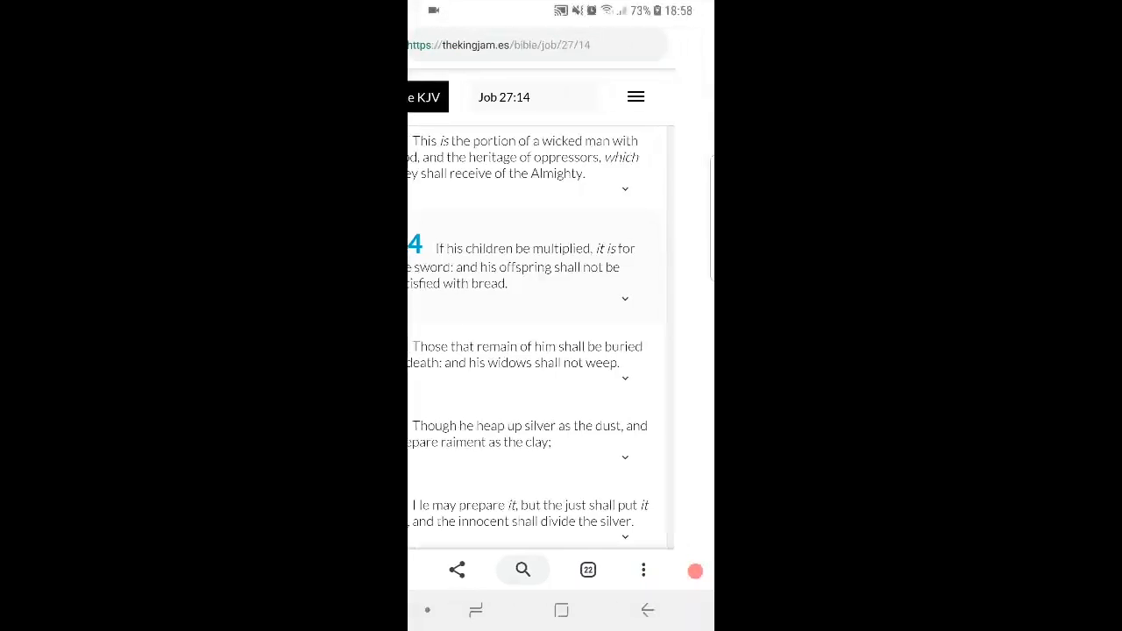
Step: Search 'Oba 1', then scroll down Obadiah 1:18 to verses 19–21
left_click(523, 570)
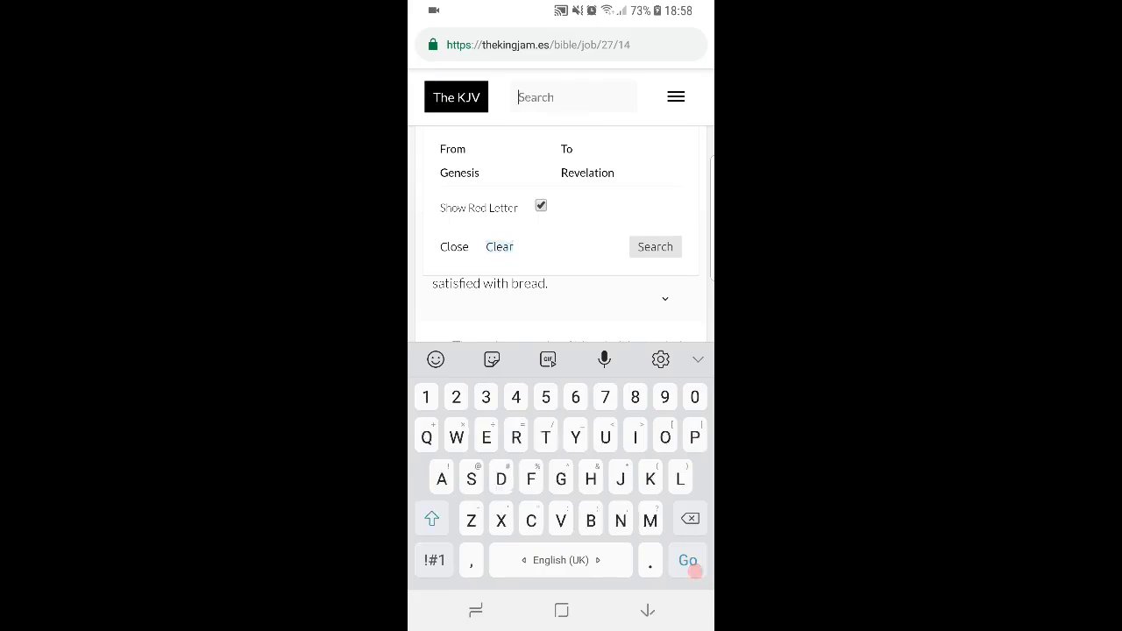
type("Oba 1")
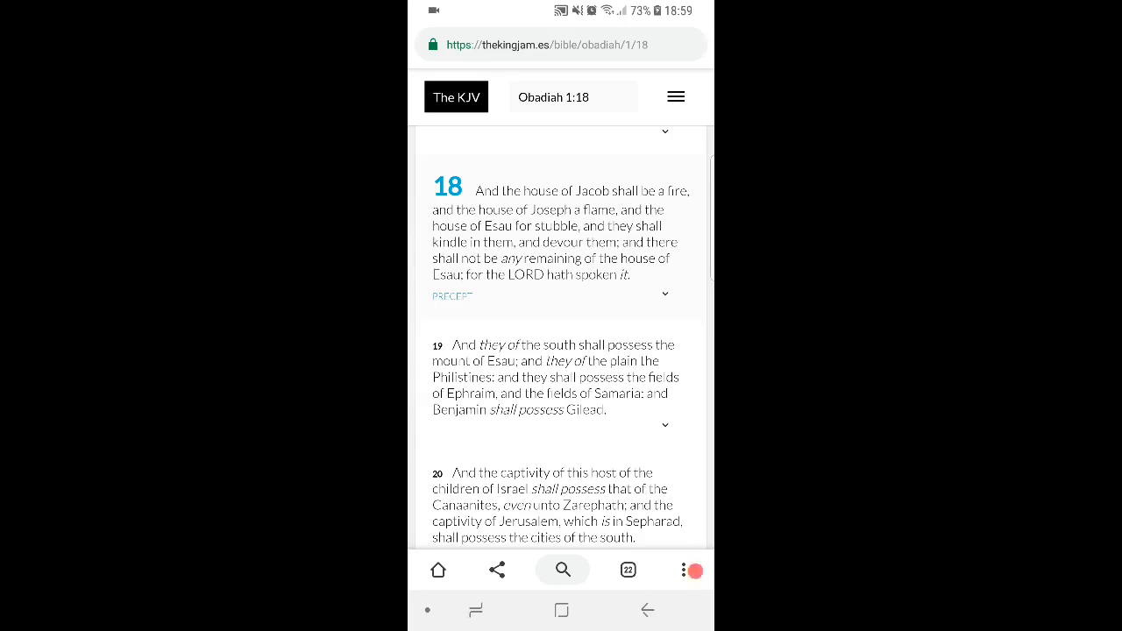
scroll("down", 3)
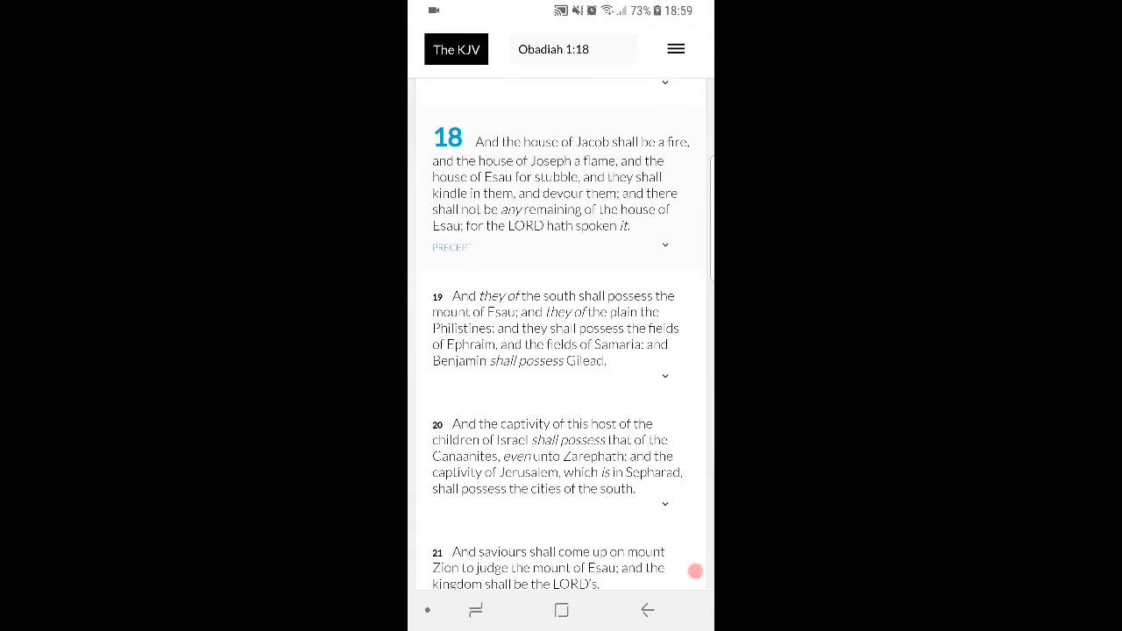